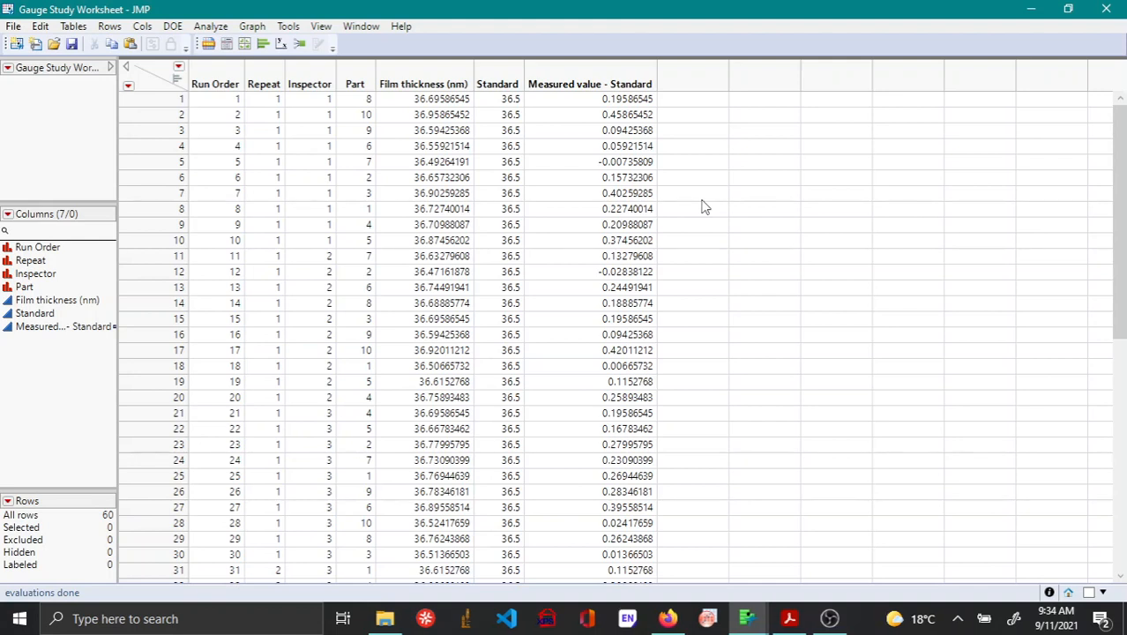
{"action": "mouse_move", "coordinate": [481, 148]}
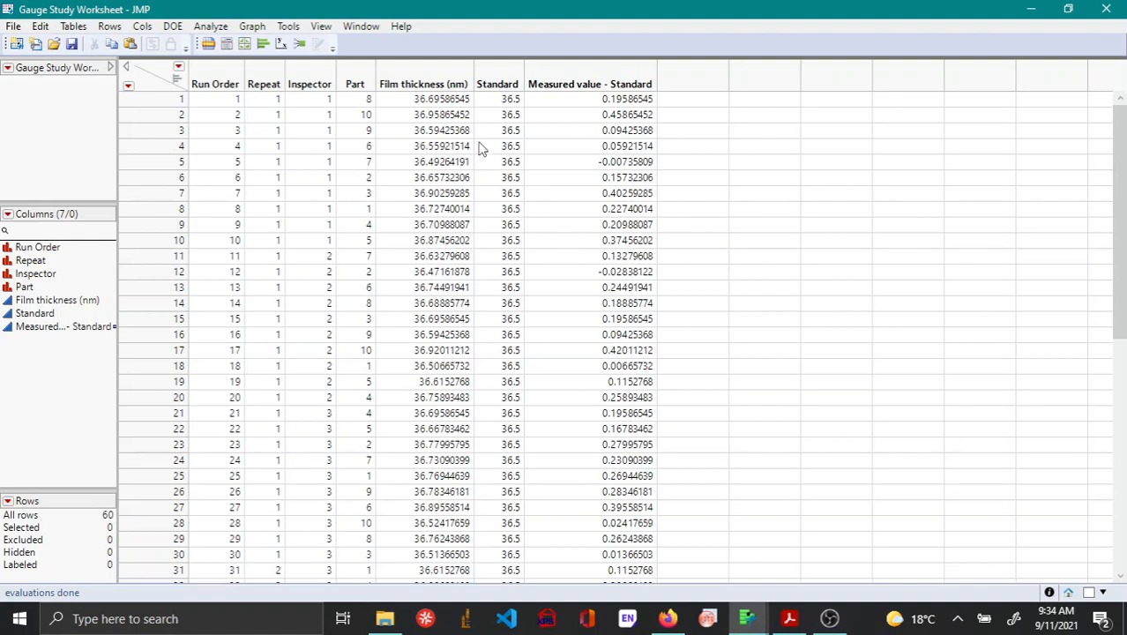
{"action": "mouse_move", "coordinate": [491, 376]}
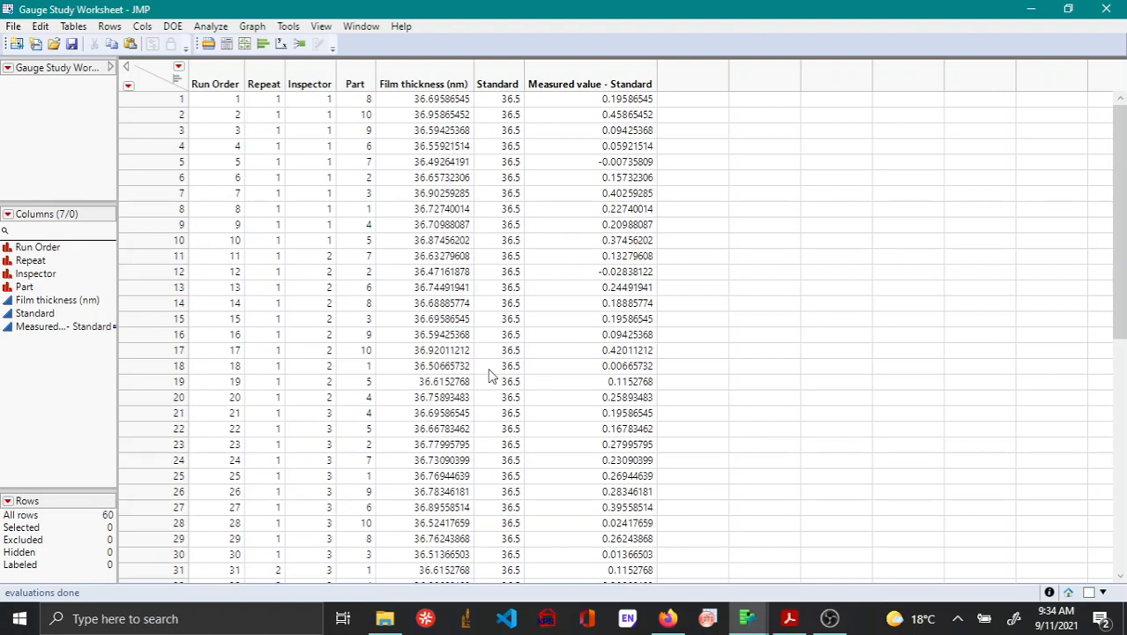
{"action": "mouse_move", "coordinate": [521, 102]}
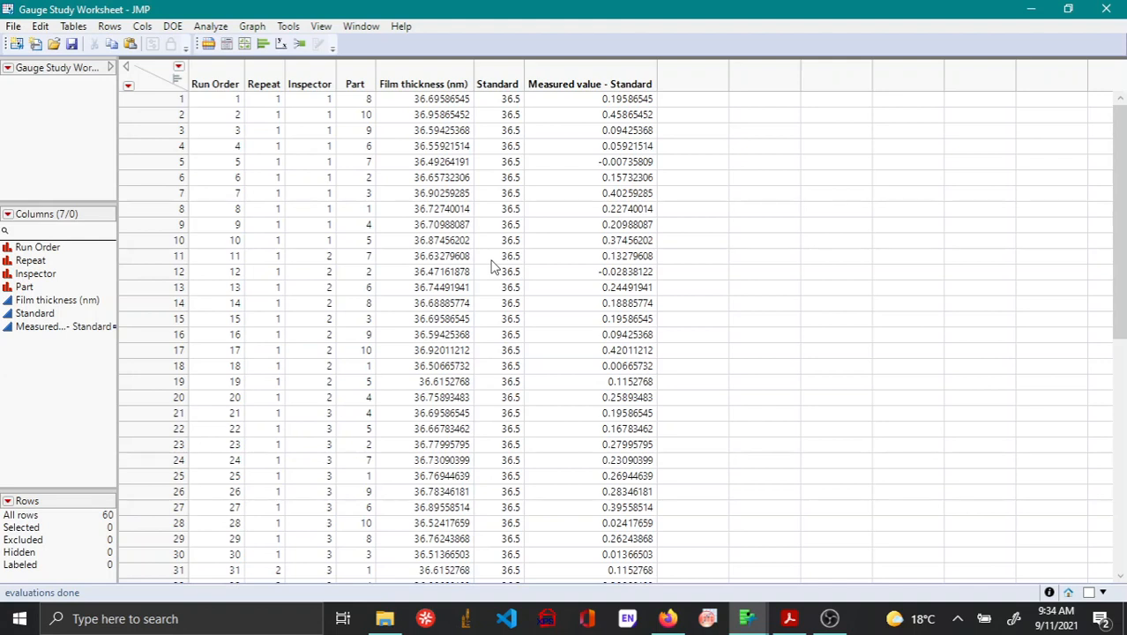
{"action": "mouse_move", "coordinate": [515, 137]}
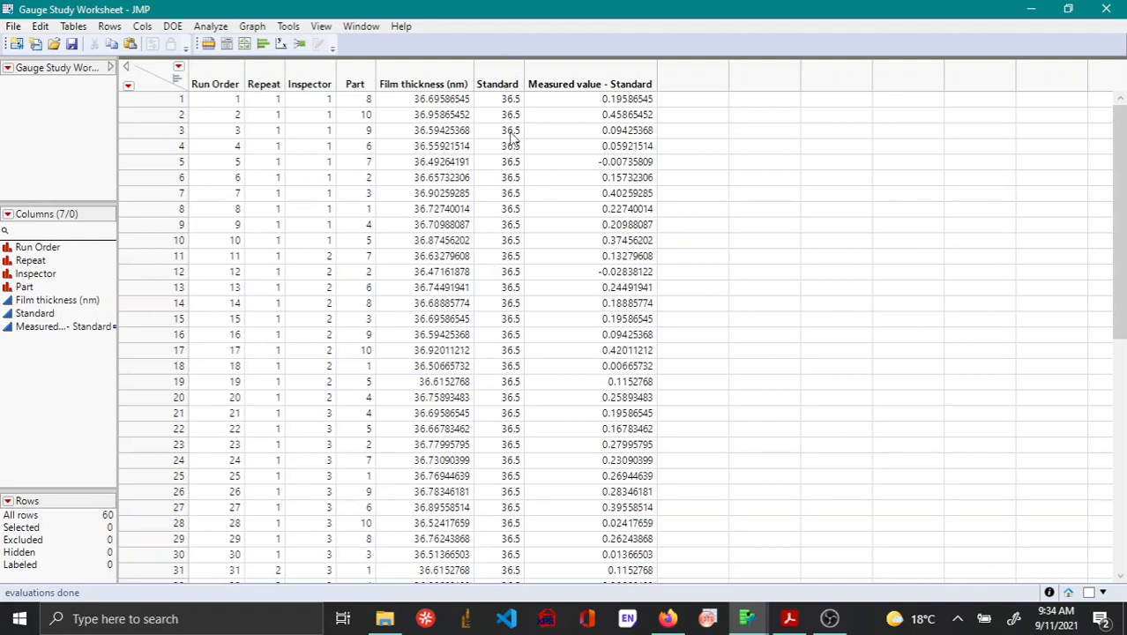
{"action": "mouse_move", "coordinate": [507, 100]}
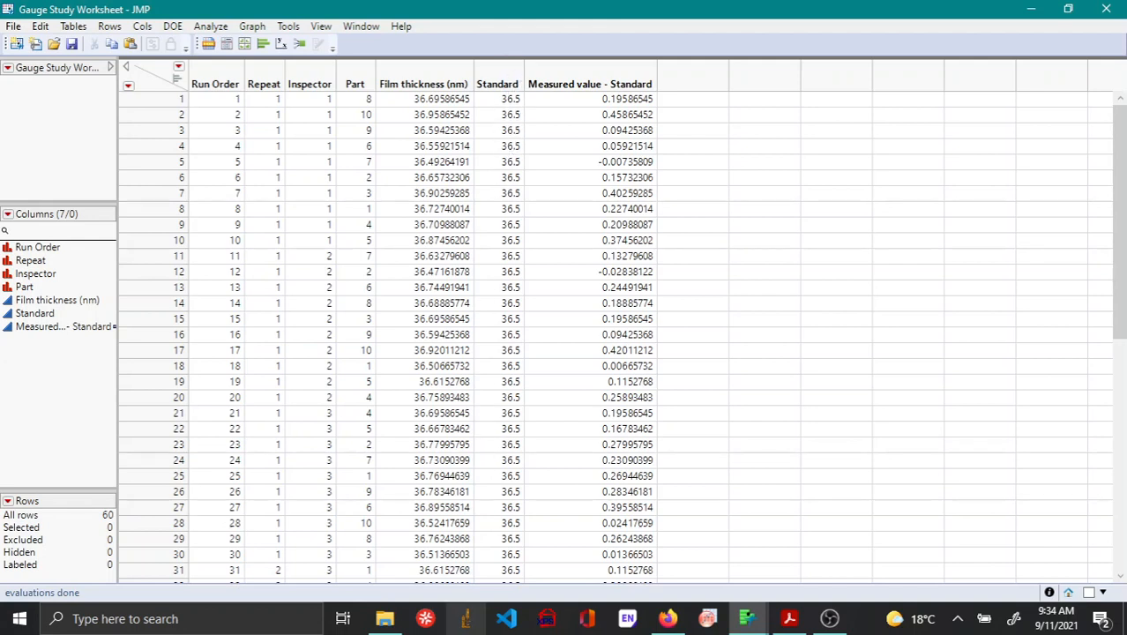
{"action": "mouse_move", "coordinate": [265, 198]}
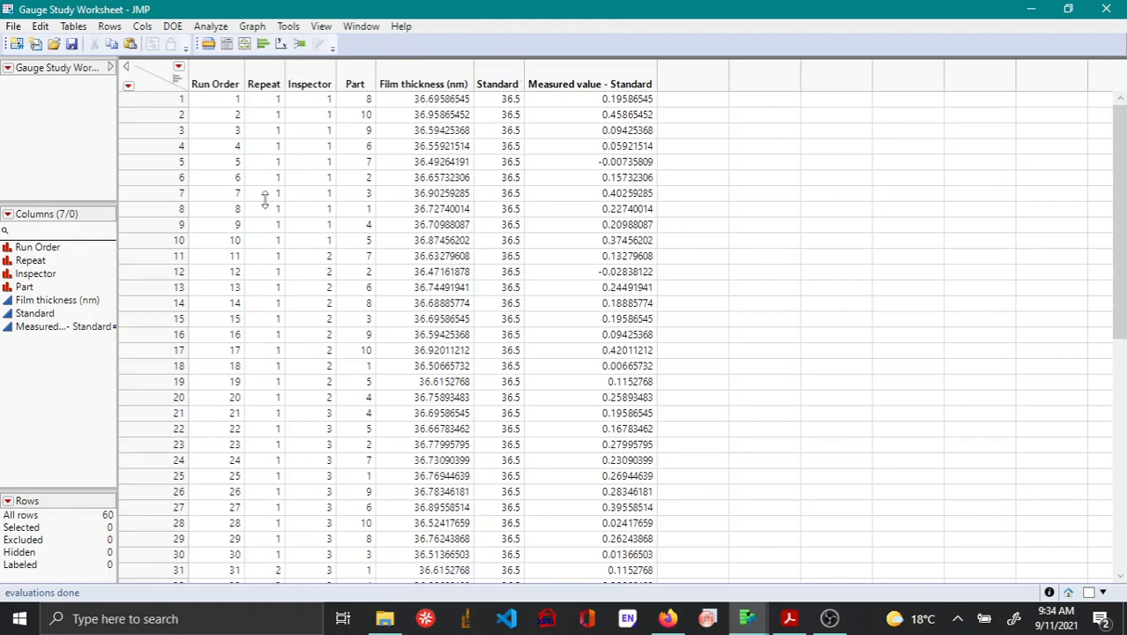
{"action": "mouse_move", "coordinate": [280, 181]}
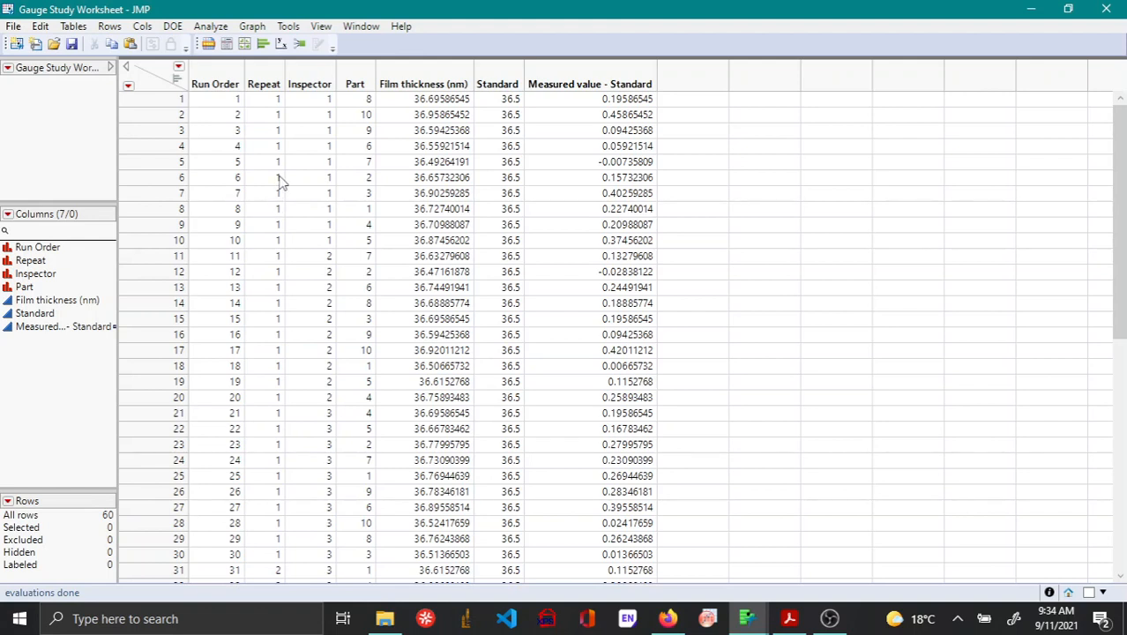
{"action": "mouse_move", "coordinate": [210, 26]}
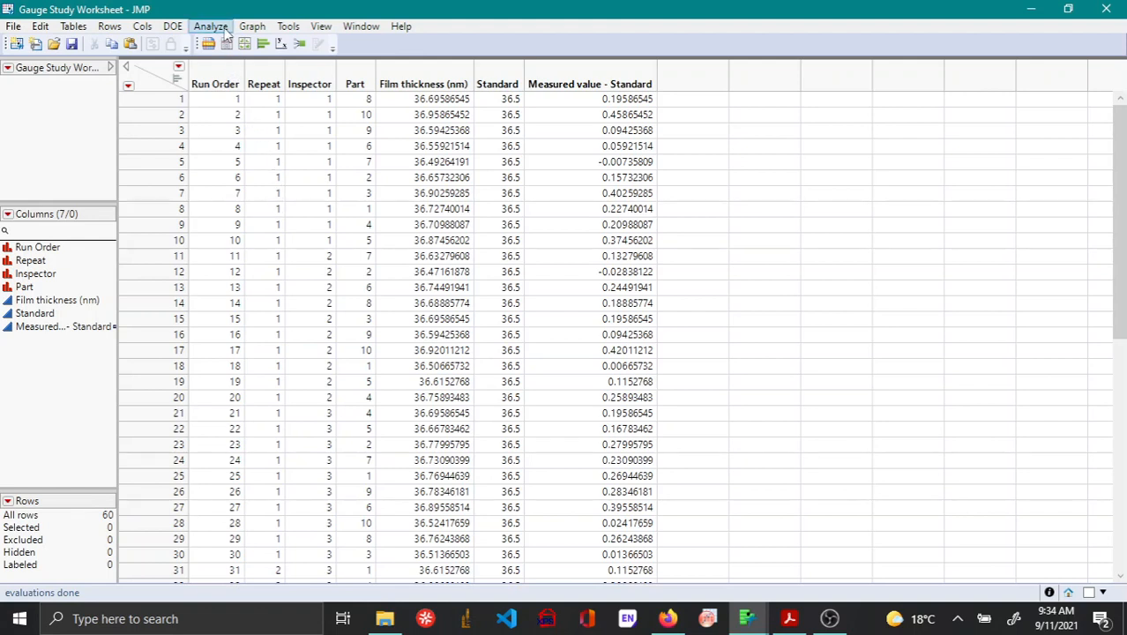
Open the Analyze menu's list of analysis platforms for the gauge study worksheet.
{"action": "left_click", "coordinate": [210, 25]}
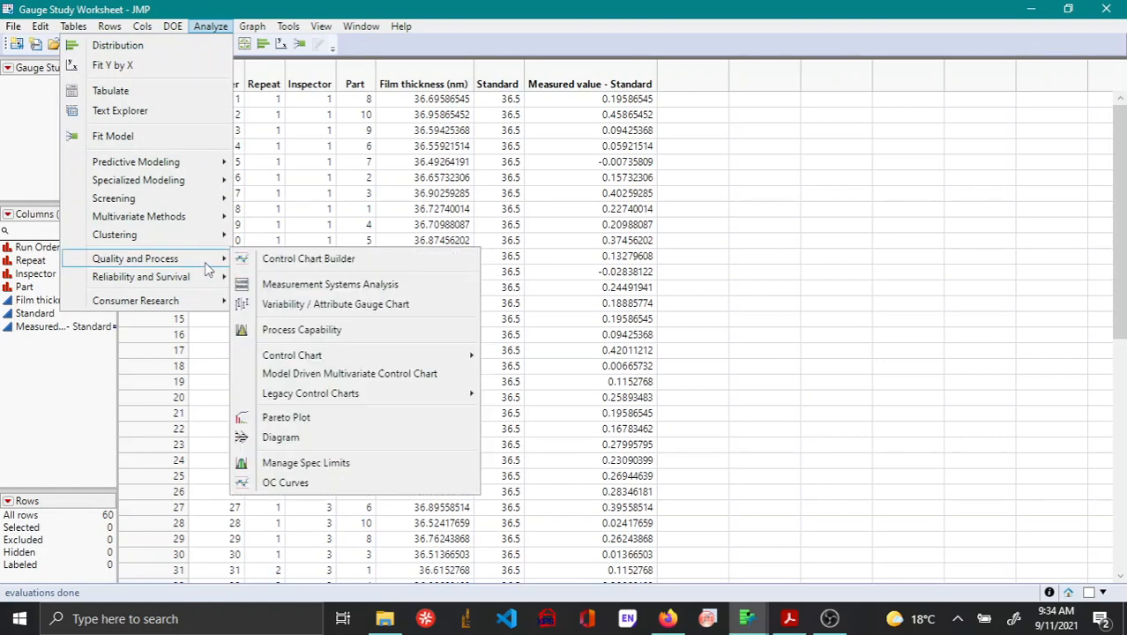
Start Measurement Systems Analysis with Standard as standard, Part as part ID, grouped by Inspector.
{"action": "left_click", "coordinate": [330, 283]}
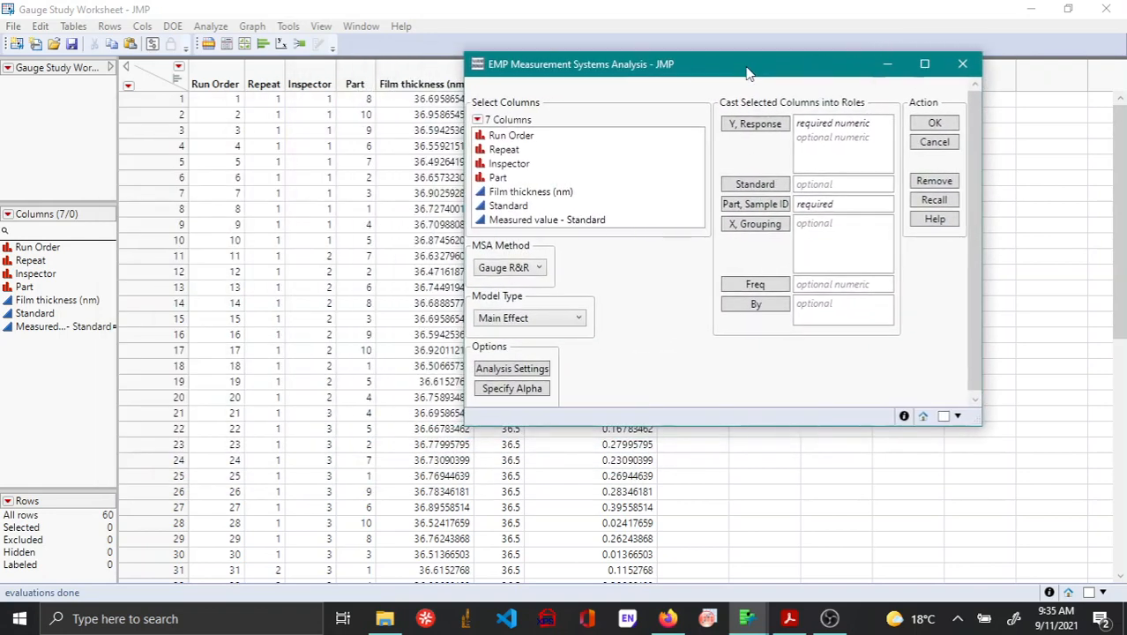
{"action": "mouse_move", "coordinate": [532, 196]}
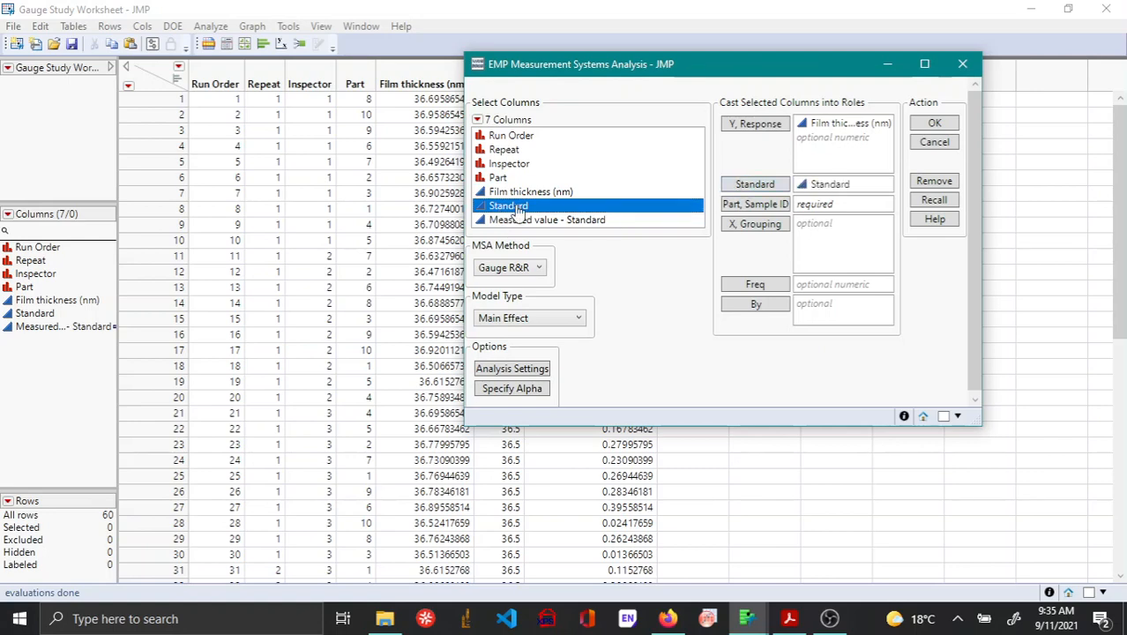
{"action": "left_click", "coordinate": [755, 204]}
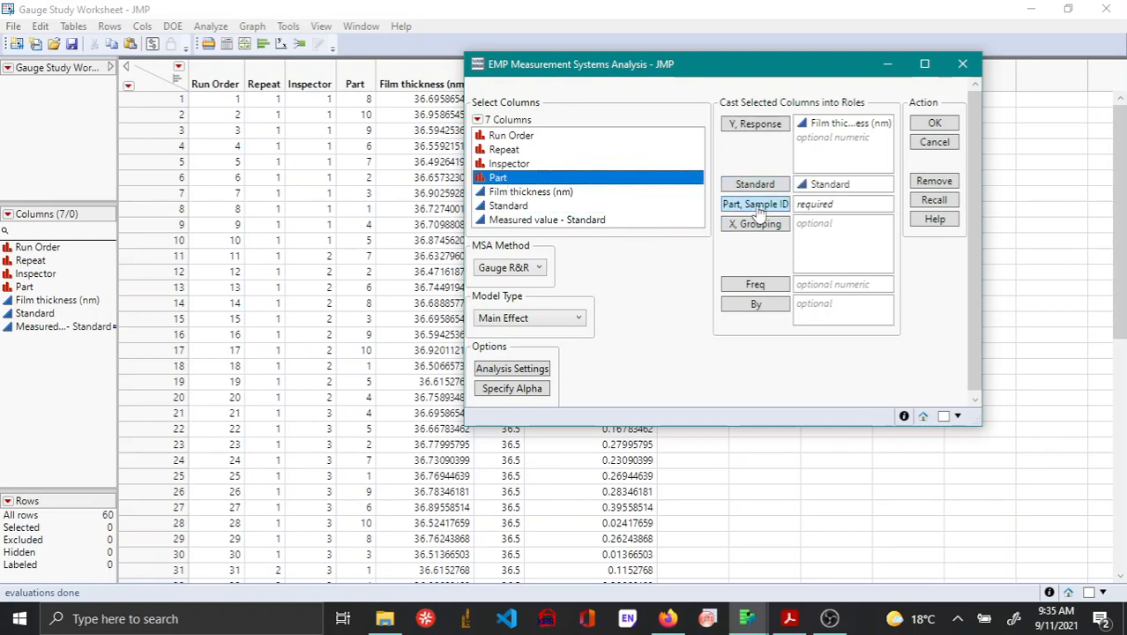
{"action": "left_click", "coordinate": [755, 204]}
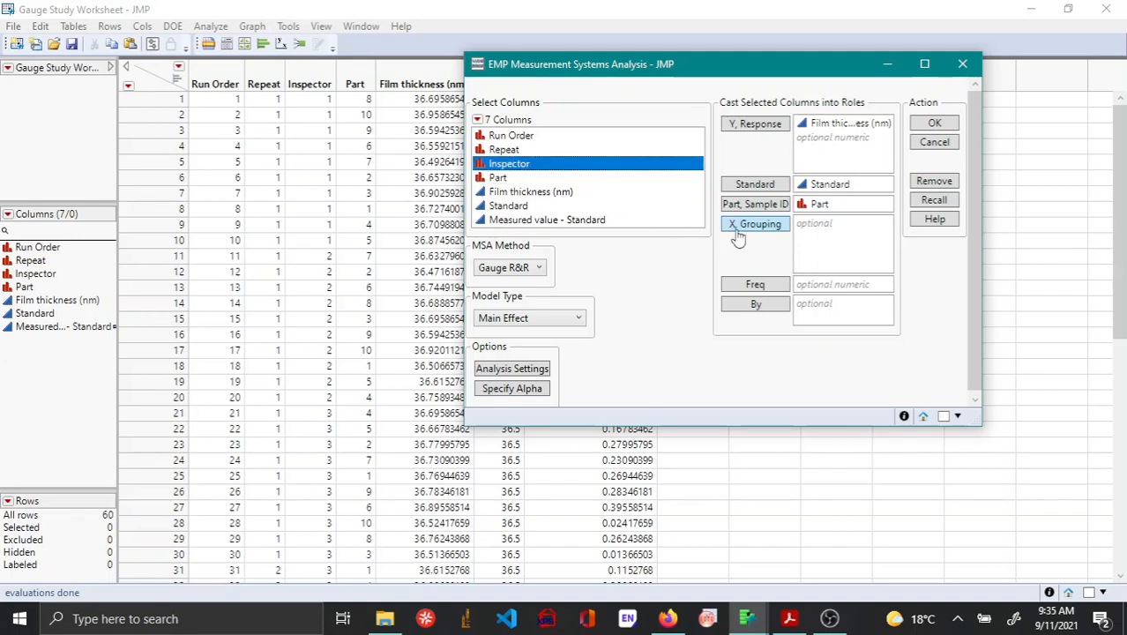
{"action": "left_click", "coordinate": [755, 223]}
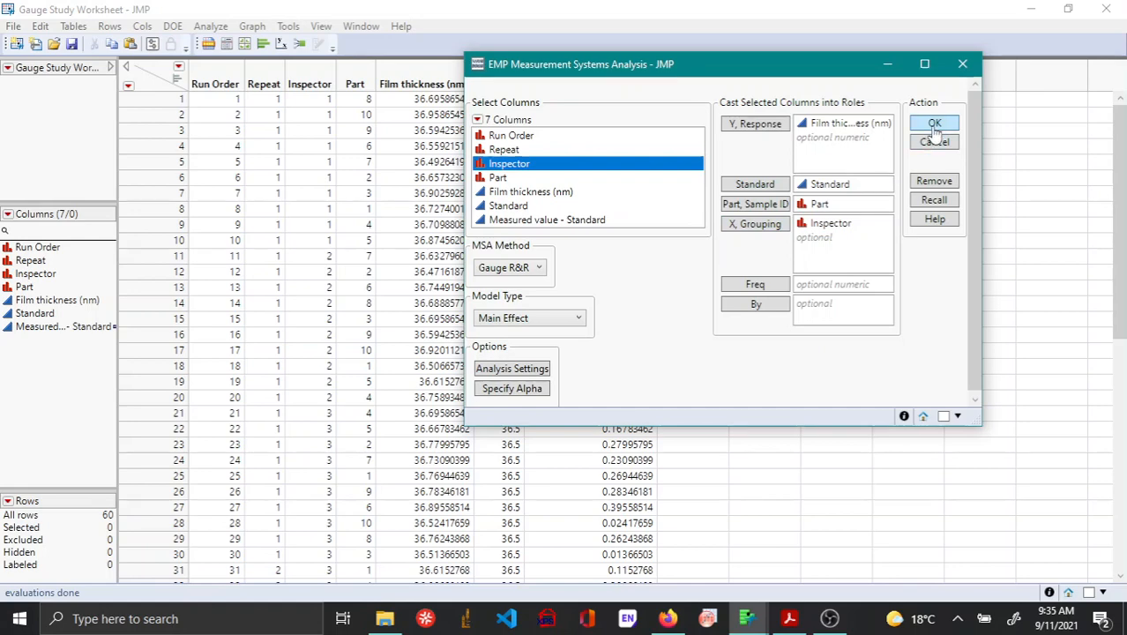
Run the gauge analysis for film thickness and open the Variability Gauge options menu.
{"action": "left_click", "coordinate": [934, 122]}
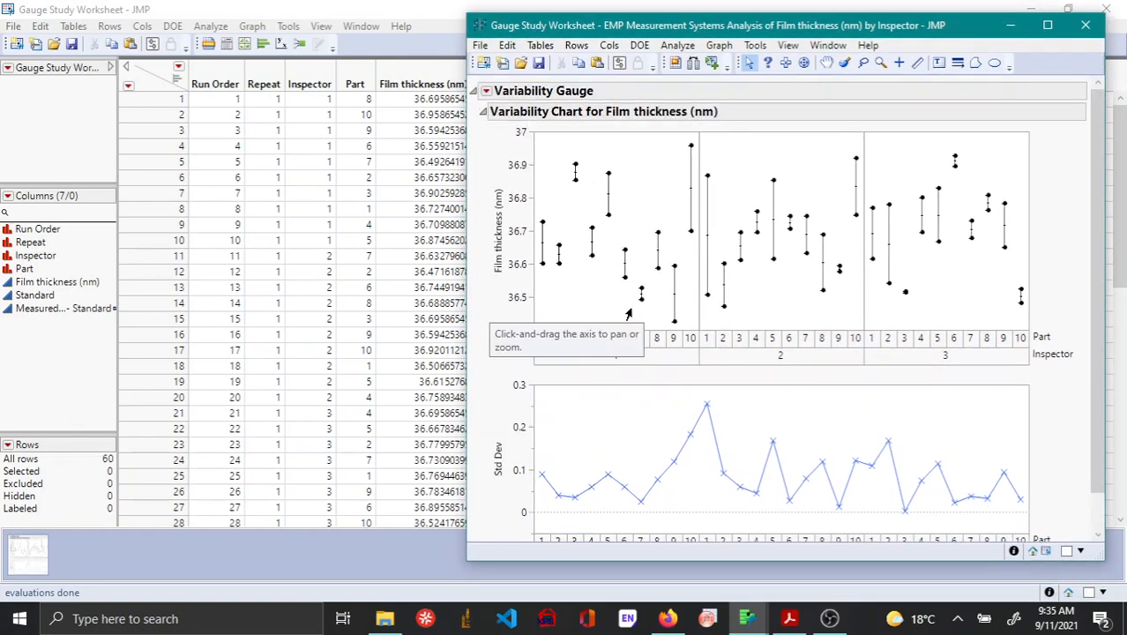
{"action": "mouse_move", "coordinate": [498, 120]}
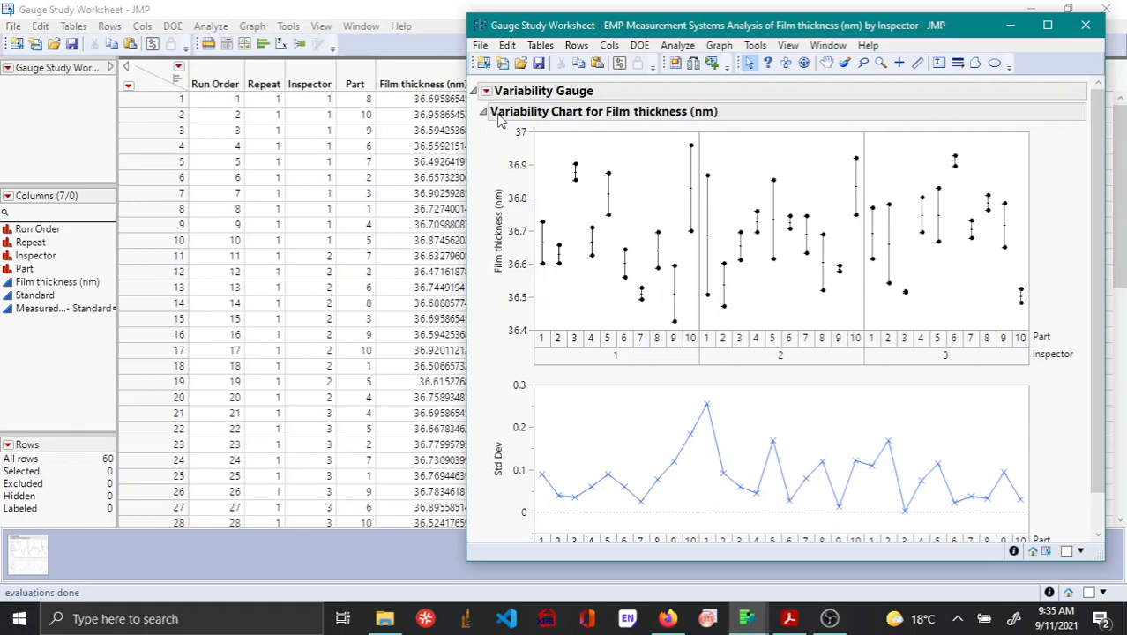
{"action": "left_click", "coordinate": [485, 91]}
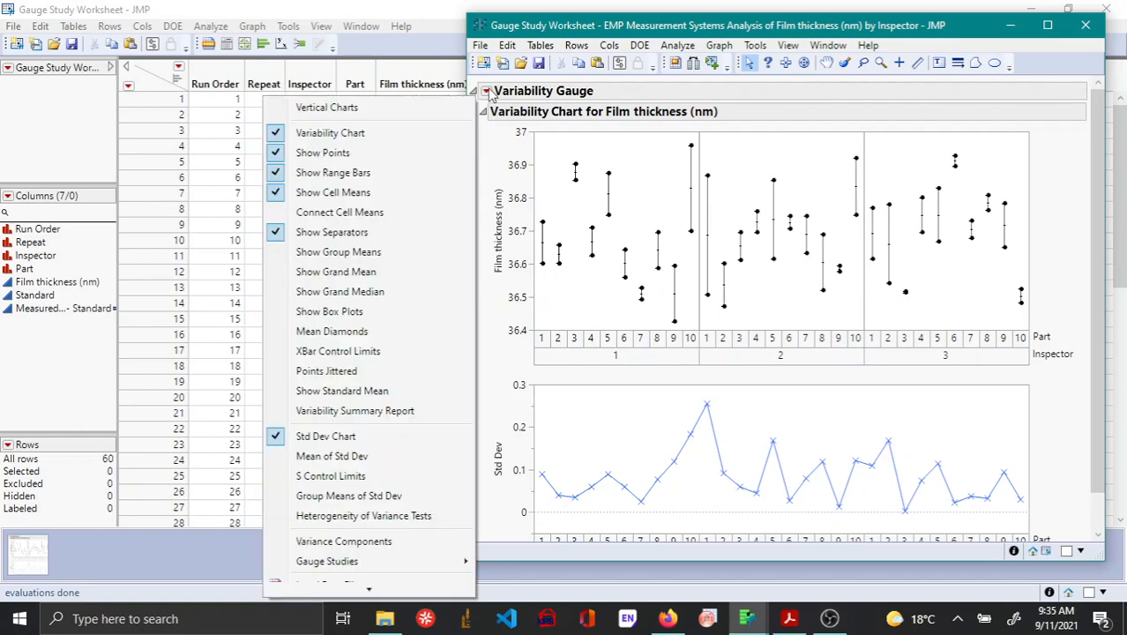
{"action": "left_click", "coordinate": [327, 561]}
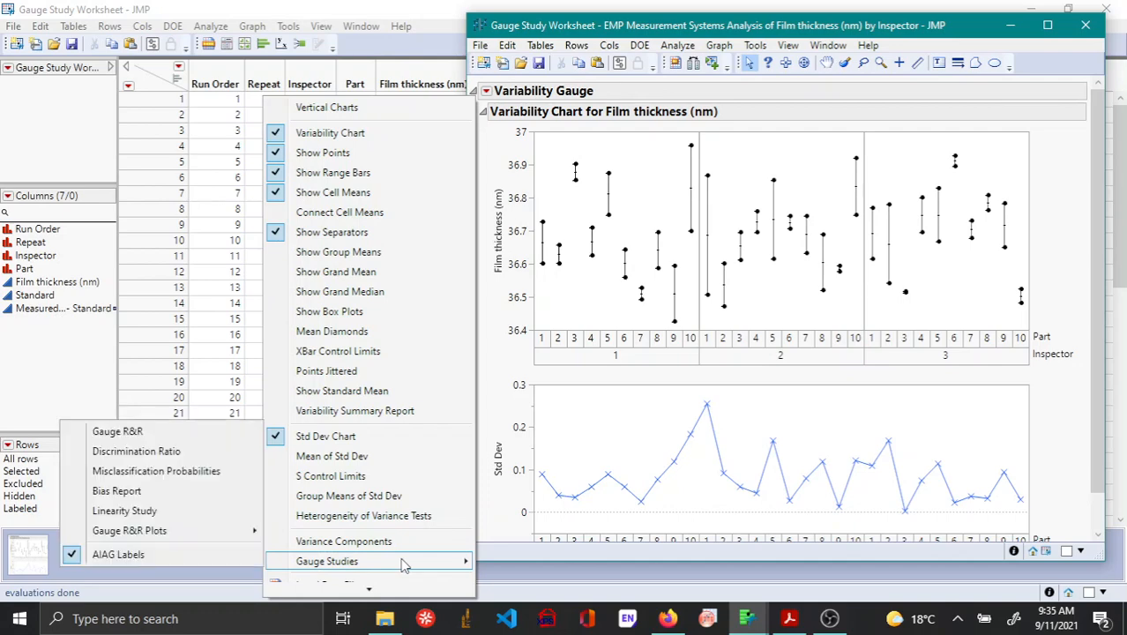
{"action": "left_click", "coordinate": [115, 491]}
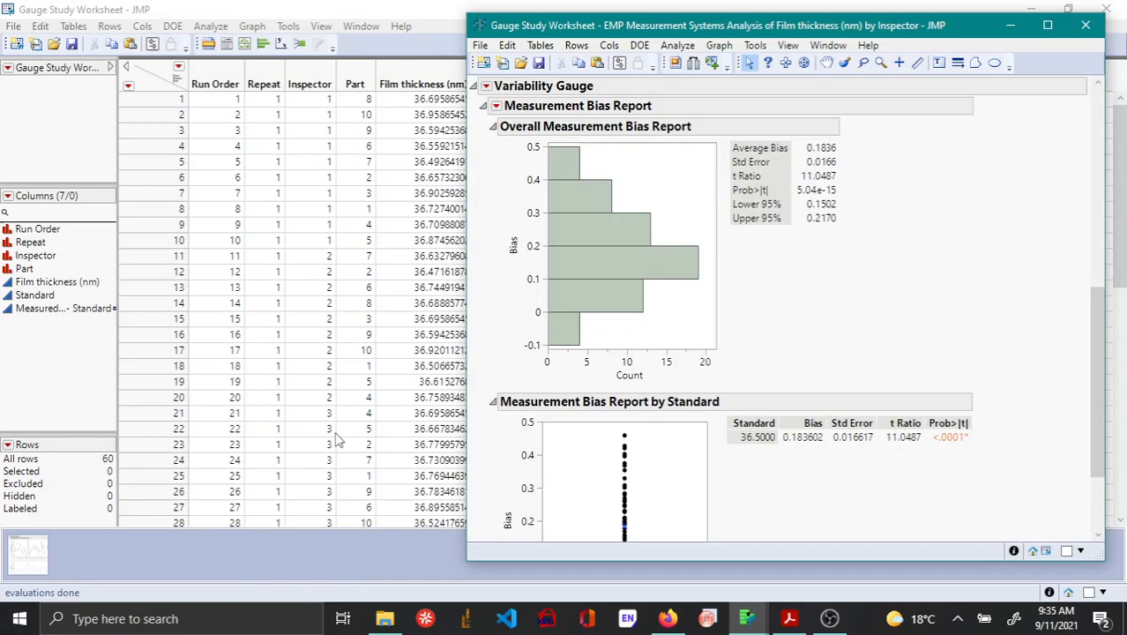
{"action": "mouse_move", "coordinate": [803, 244]}
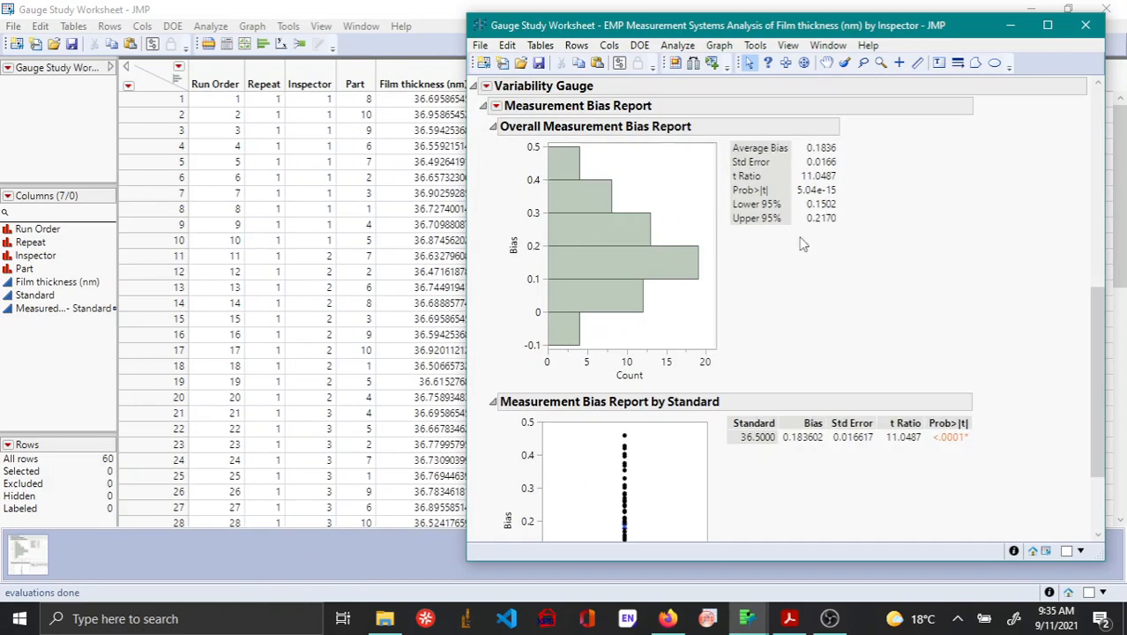
{"action": "mouse_move", "coordinate": [899, 483]}
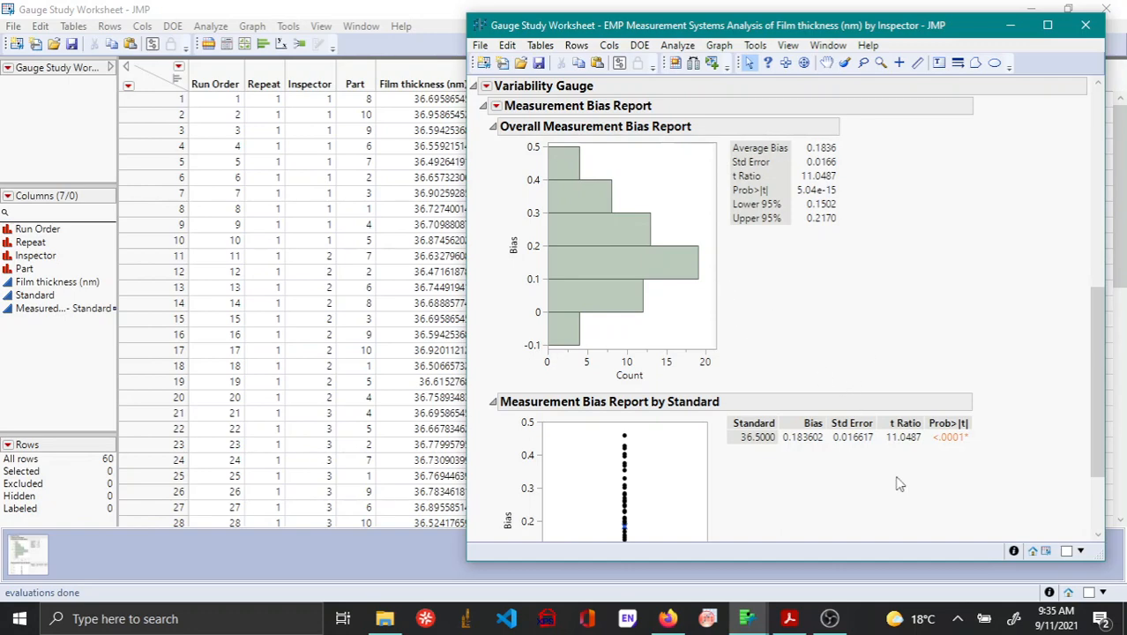
{"action": "mouse_move", "coordinate": [620, 139]}
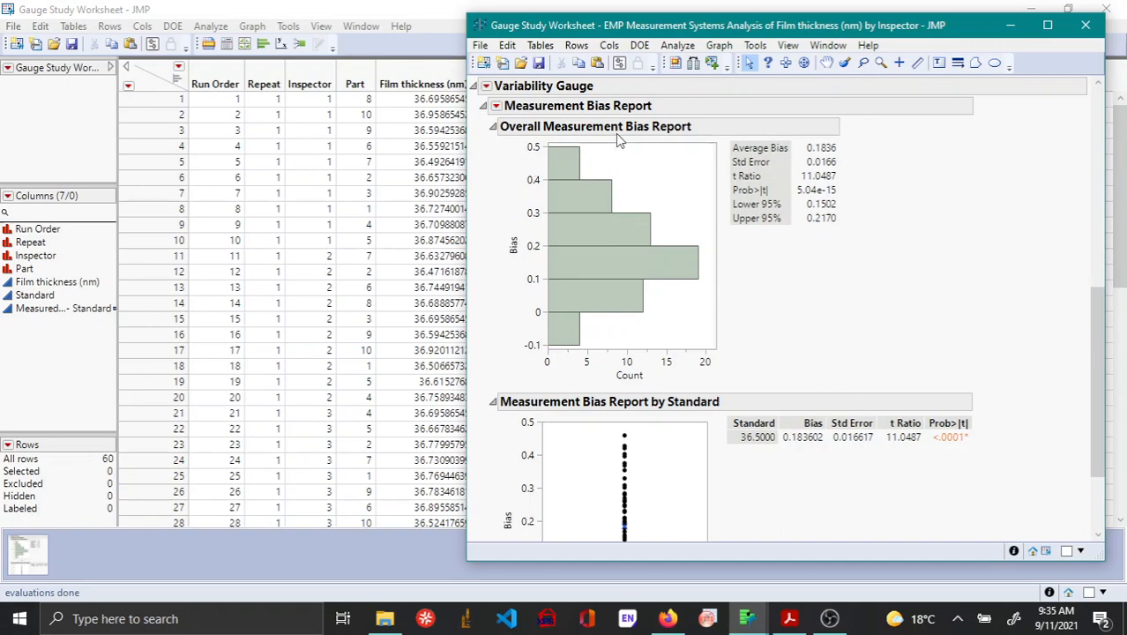
{"action": "mouse_move", "coordinate": [847, 160]}
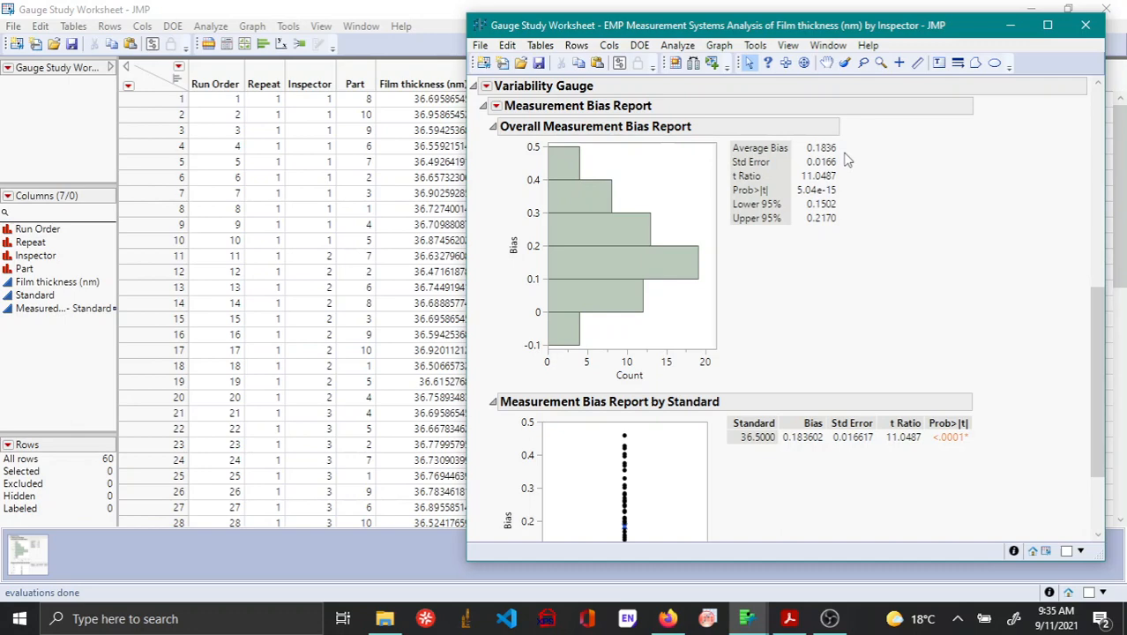
{"action": "mouse_move", "coordinate": [820, 158]}
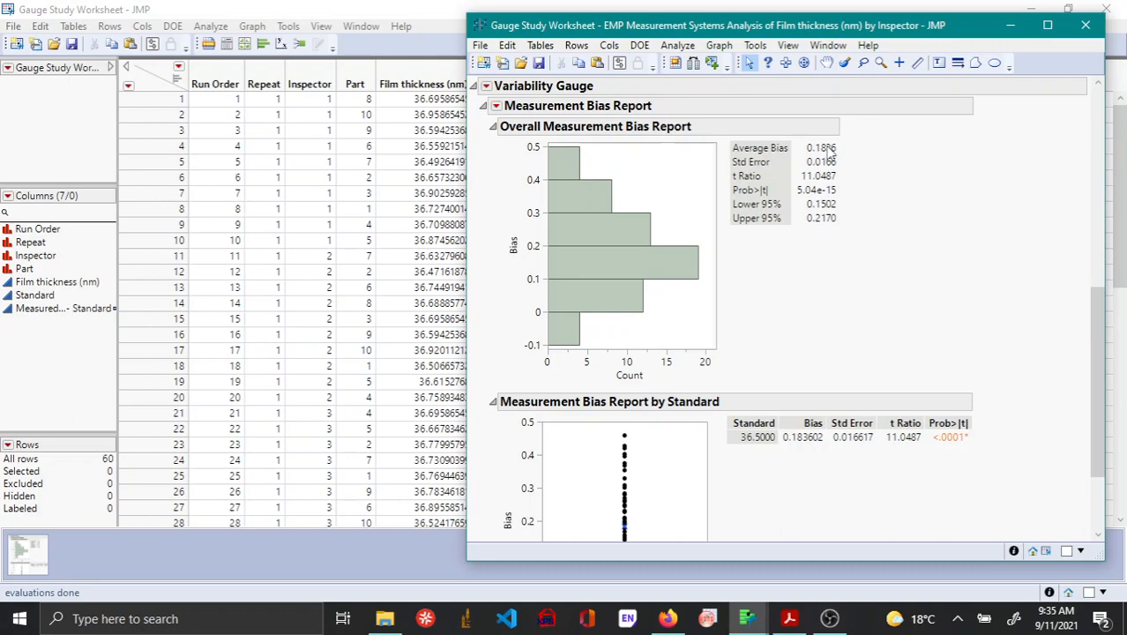
{"action": "mouse_move", "coordinate": [697, 225]}
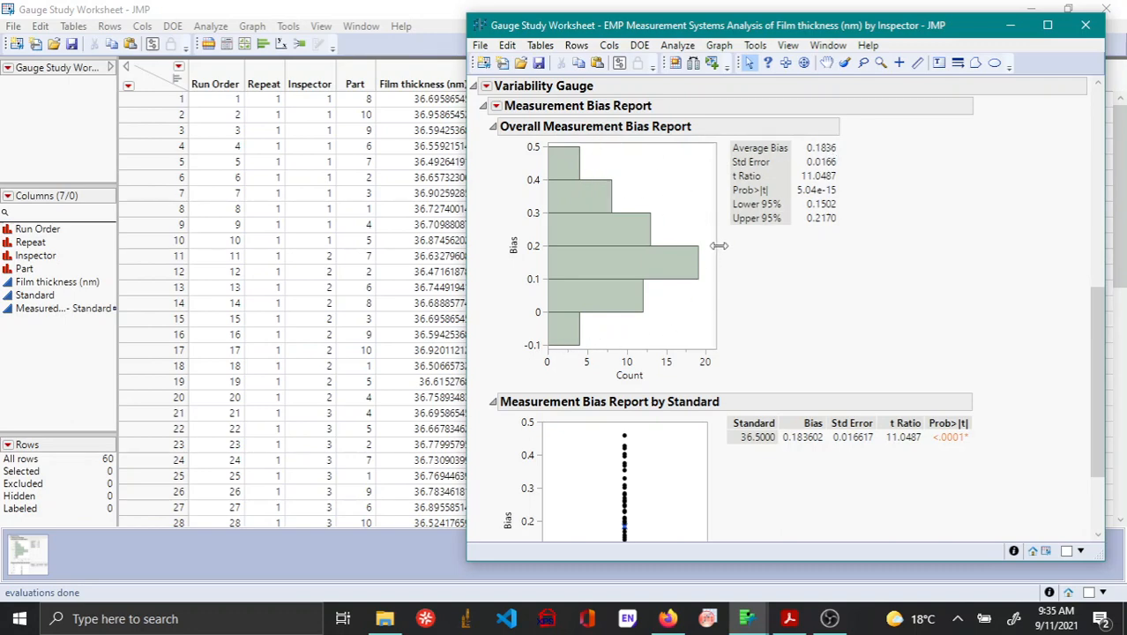
{"action": "mouse_move", "coordinate": [820, 161]}
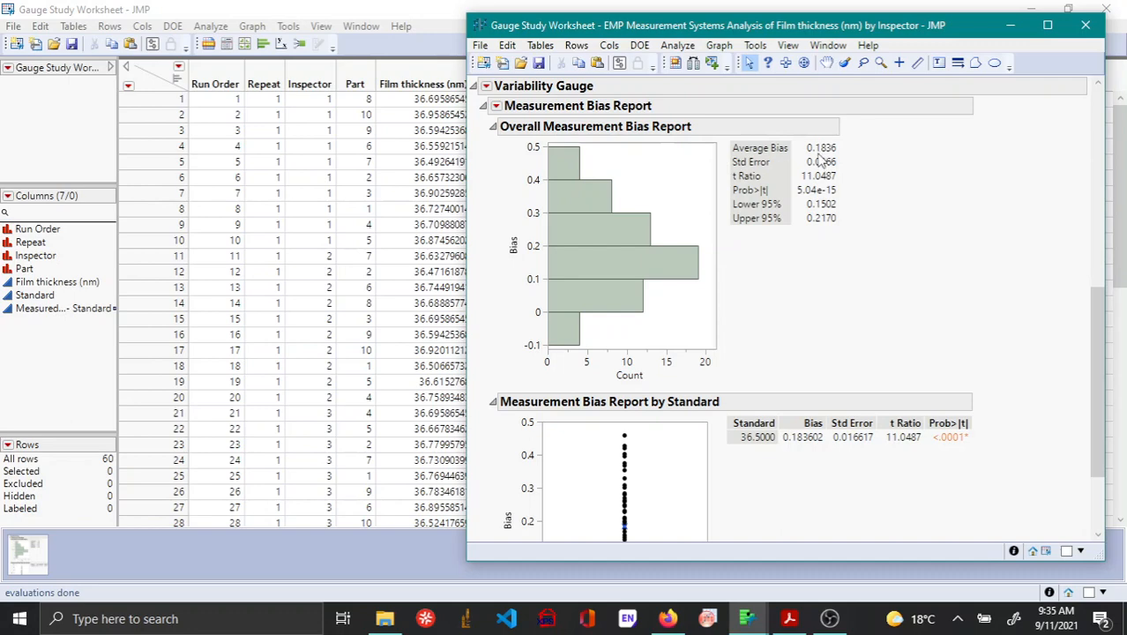
{"action": "mouse_move", "coordinate": [522, 266]}
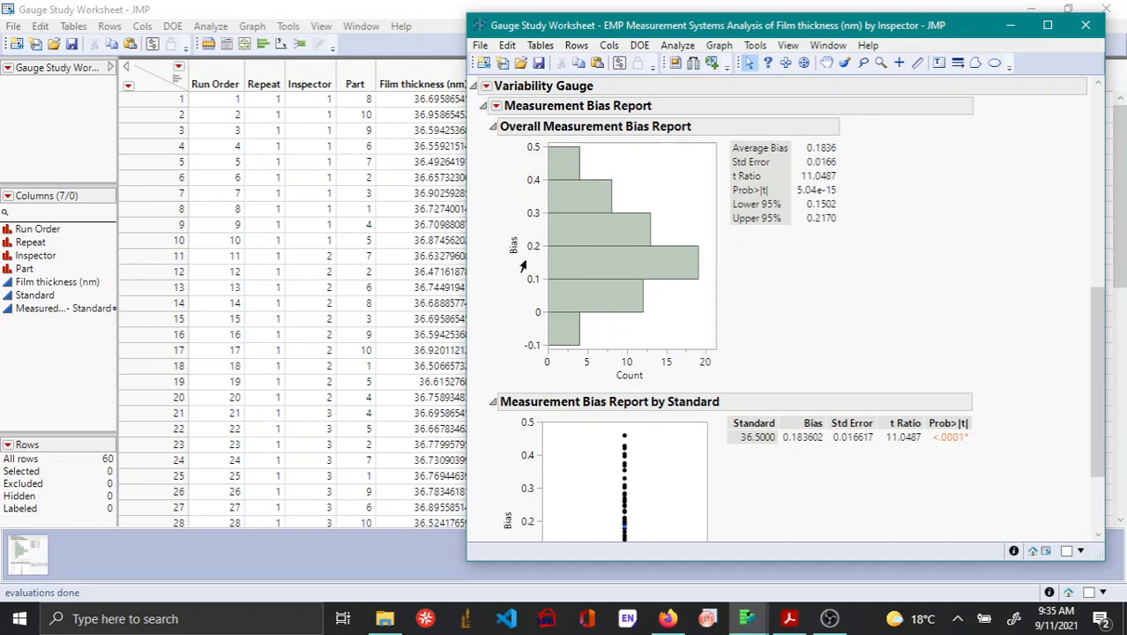
{"action": "mouse_move", "coordinate": [775, 342]}
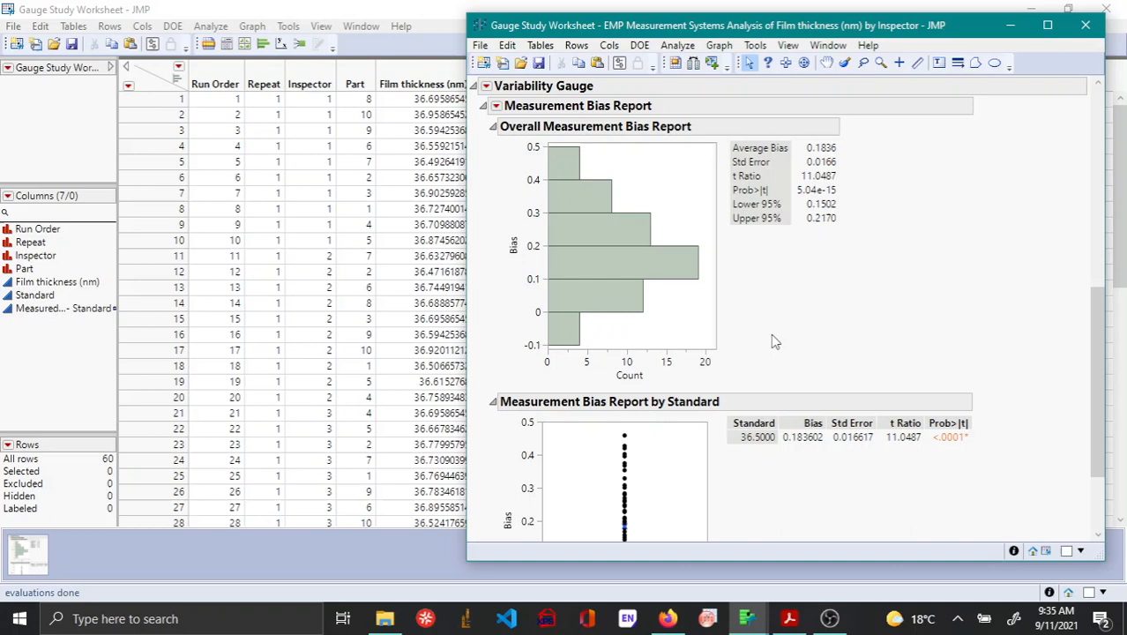
{"action": "mouse_move", "coordinate": [853, 244]}
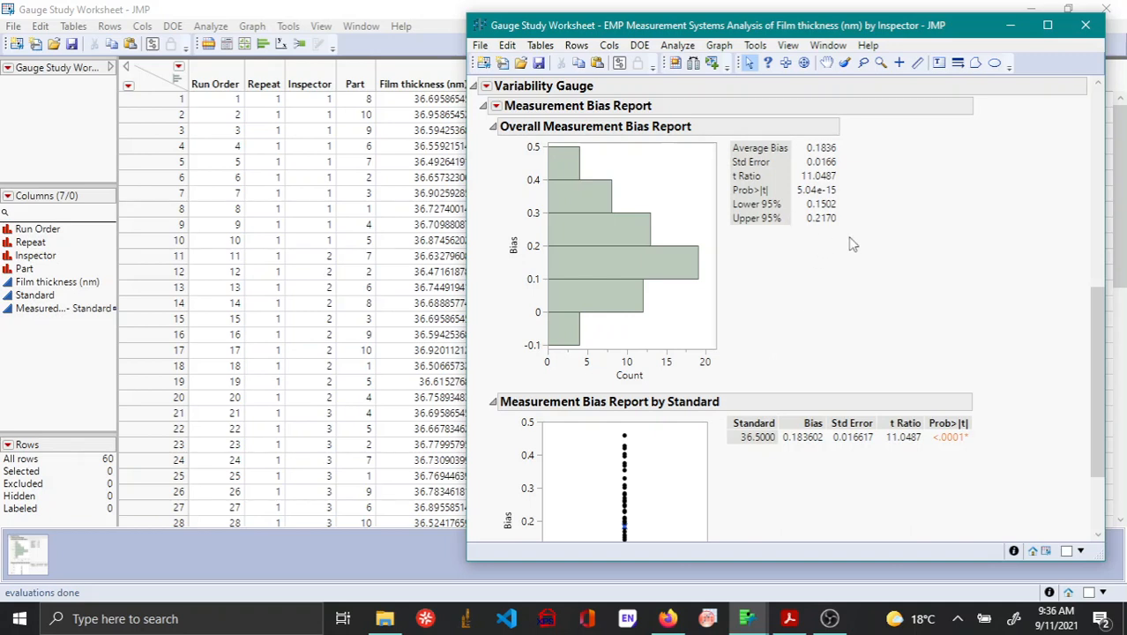
{"action": "mouse_move", "coordinate": [875, 145]}
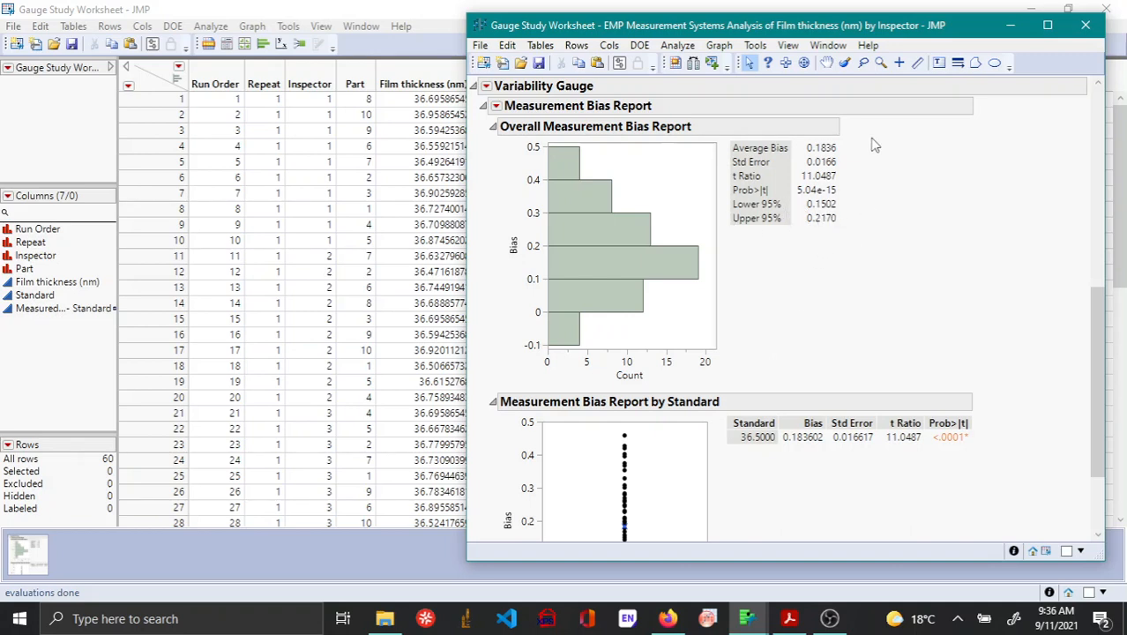
{"action": "mouse_move", "coordinate": [843, 310]}
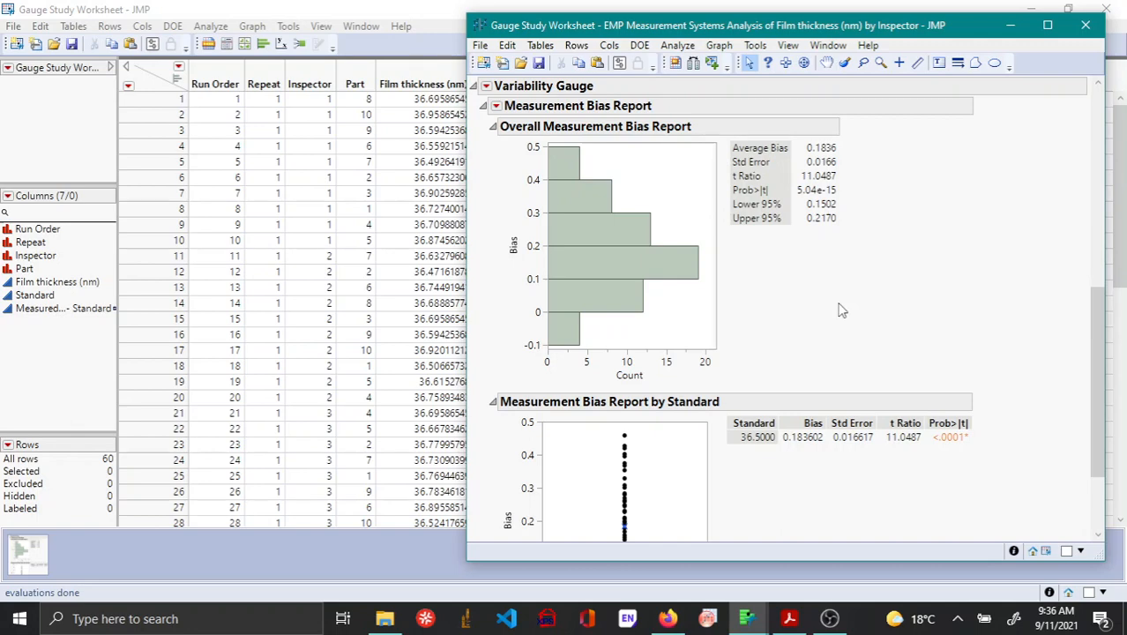
{"action": "scroll", "scroll_direction": "down", "scroll_amount": 3}
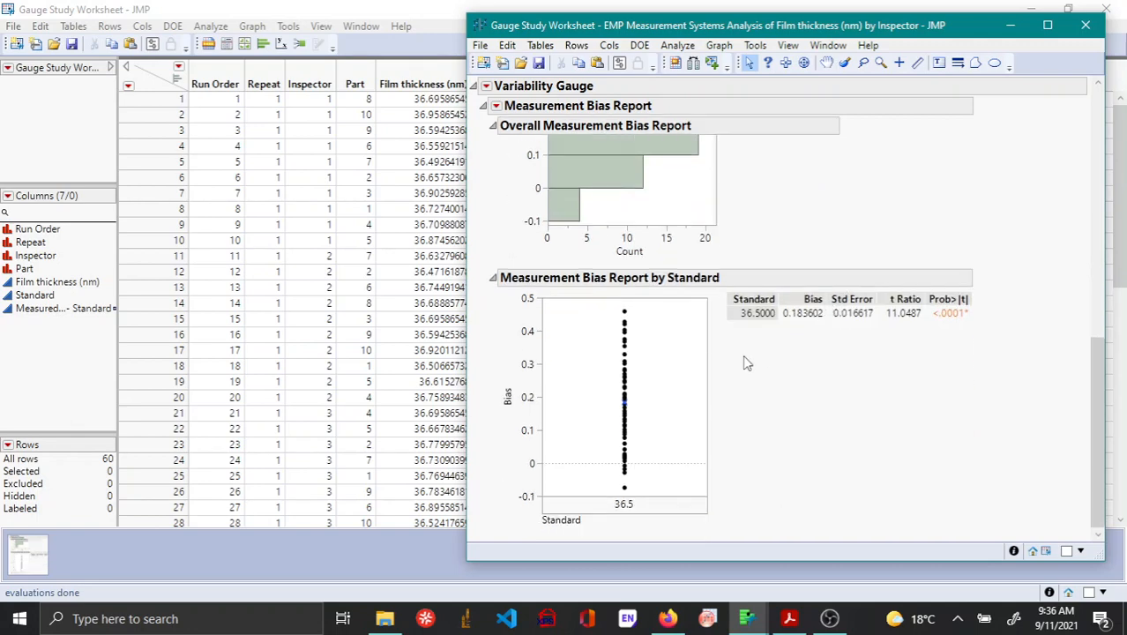
{"action": "mouse_move", "coordinate": [691, 302]}
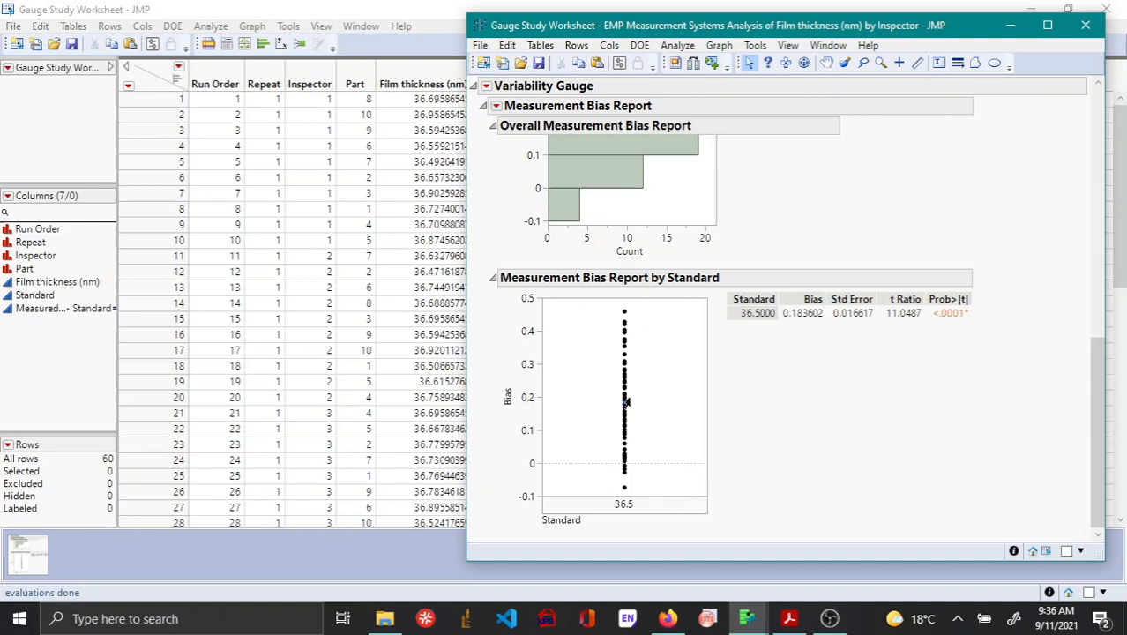
{"action": "mouse_move", "coordinate": [637, 333]}
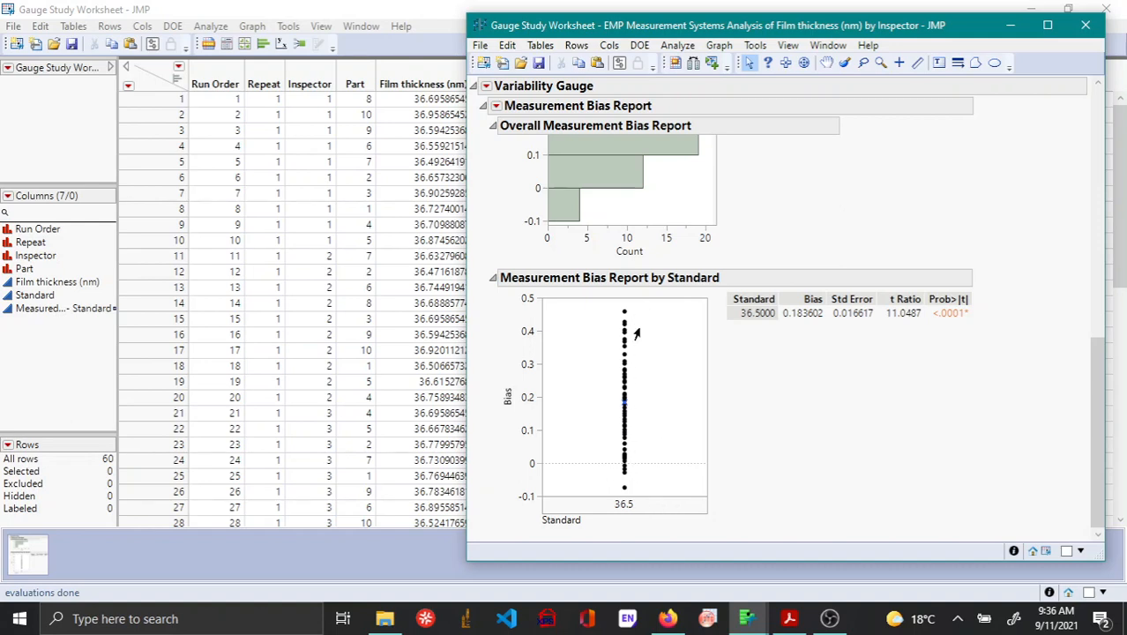
{"action": "mouse_move", "coordinate": [651, 363]}
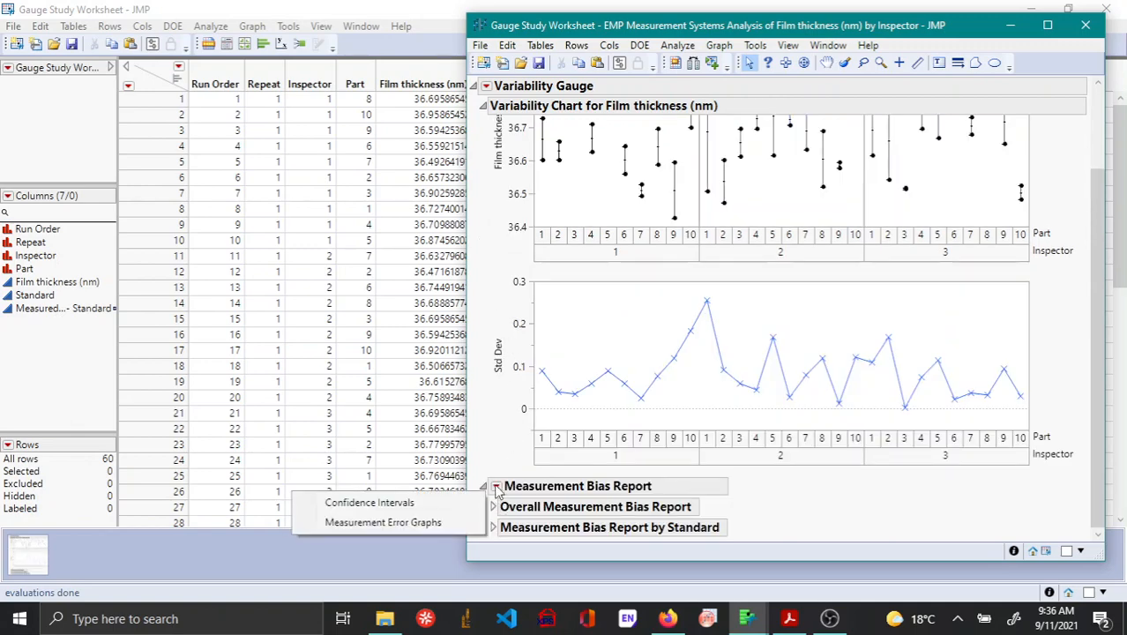
{"action": "mouse_move", "coordinate": [371, 502]}
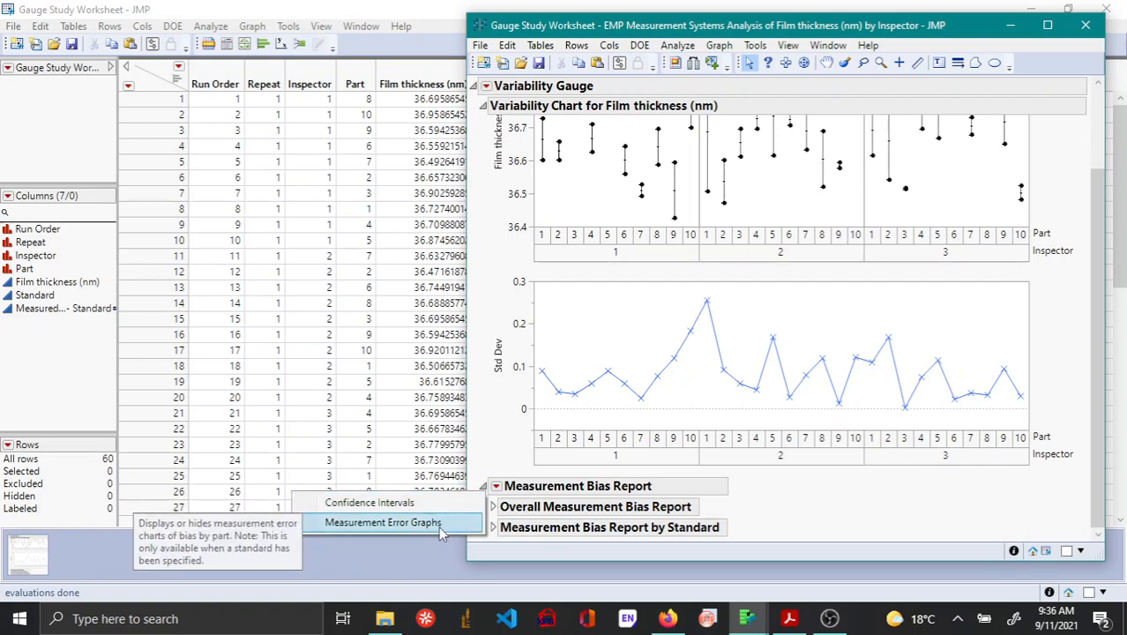
{"action": "mouse_move", "coordinate": [370, 502]}
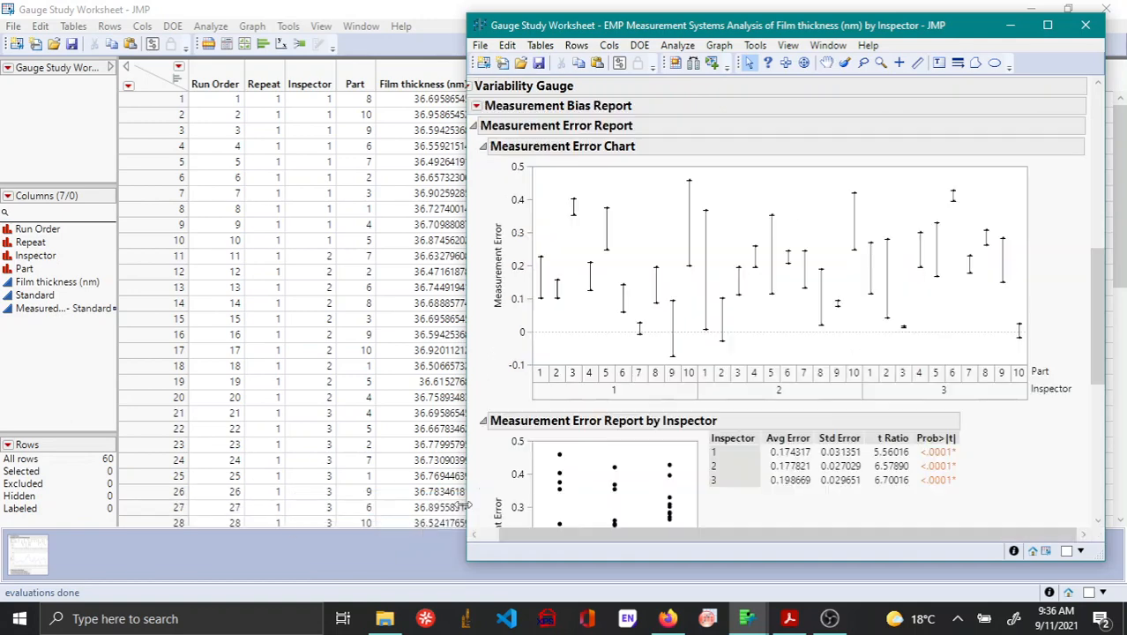
{"action": "mouse_move", "coordinate": [720, 290]}
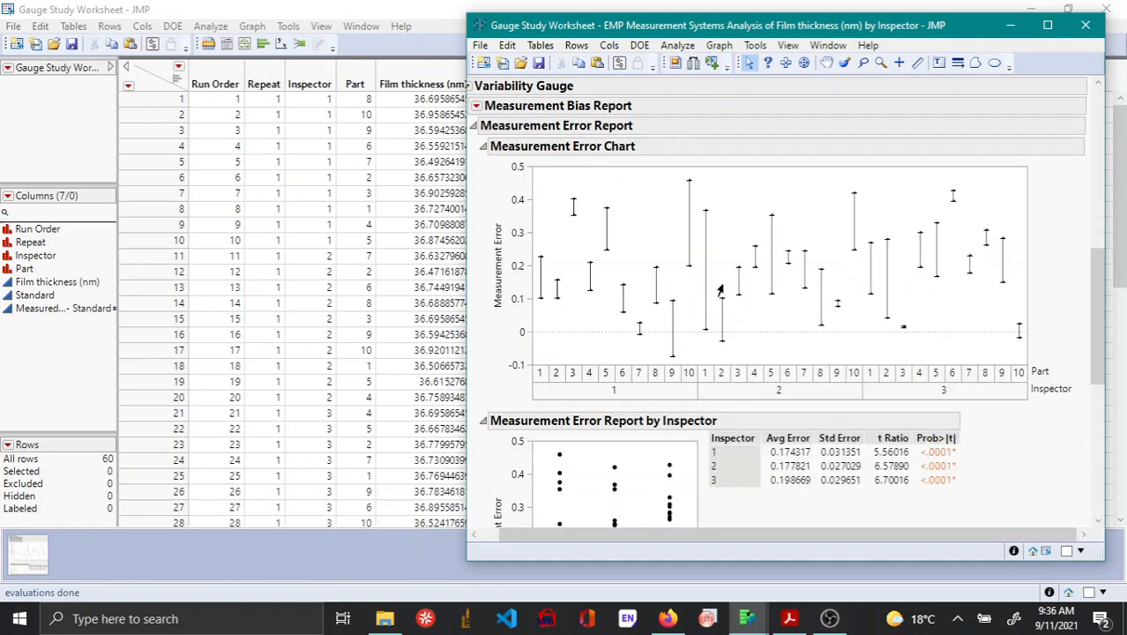
{"action": "mouse_move", "coordinate": [632, 175]}
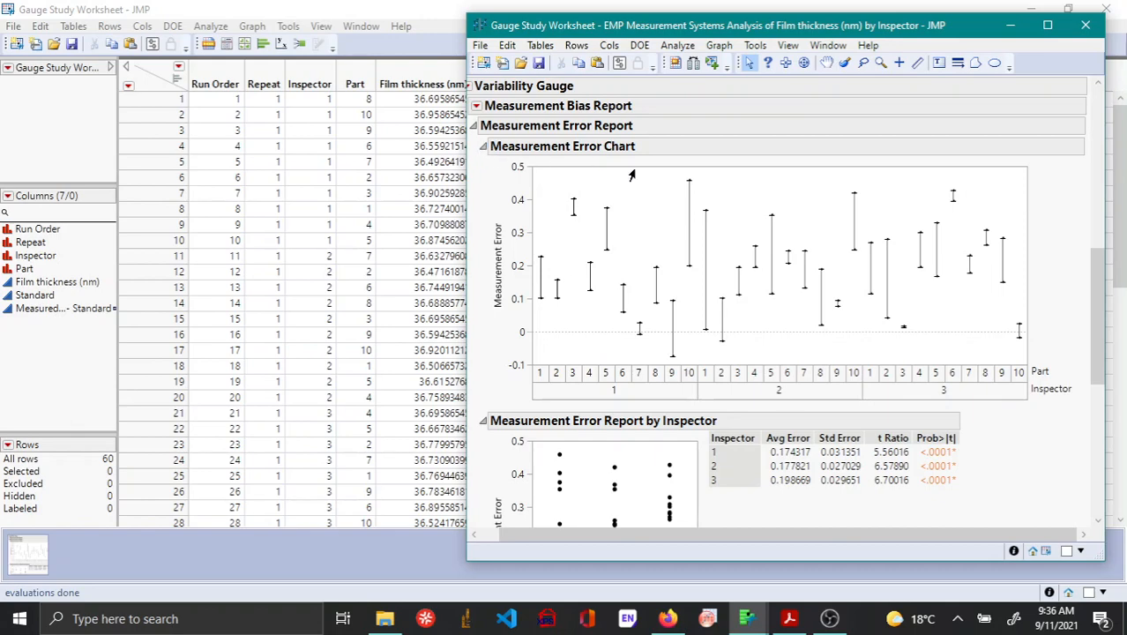
{"action": "scroll", "scroll_direction": "down", "scroll_amount": 3}
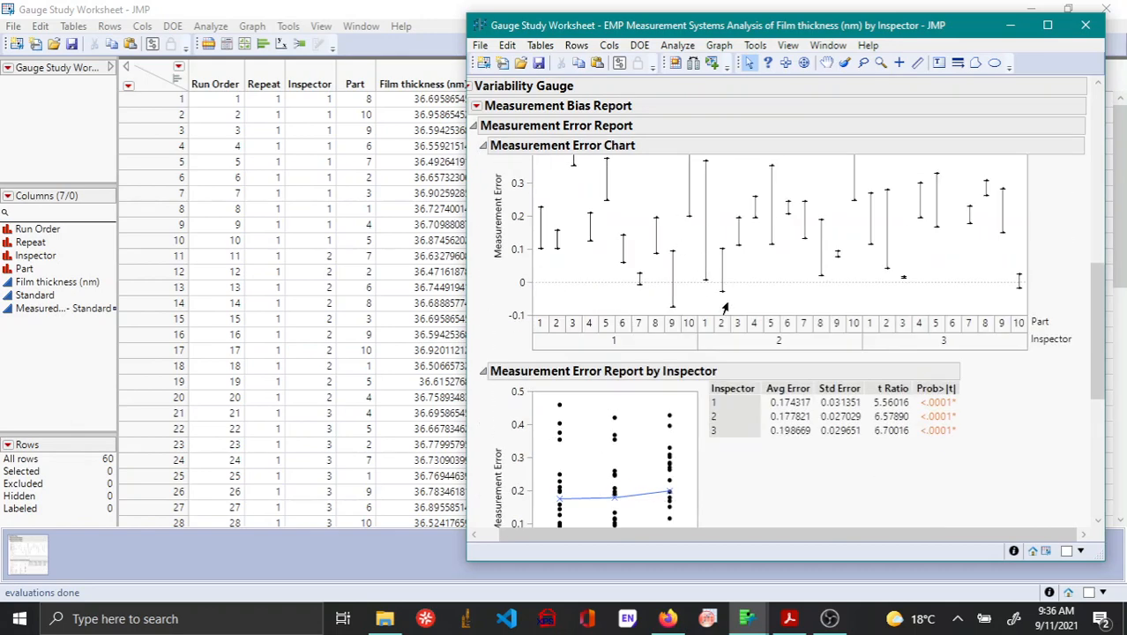
{"action": "mouse_move", "coordinate": [736, 383]}
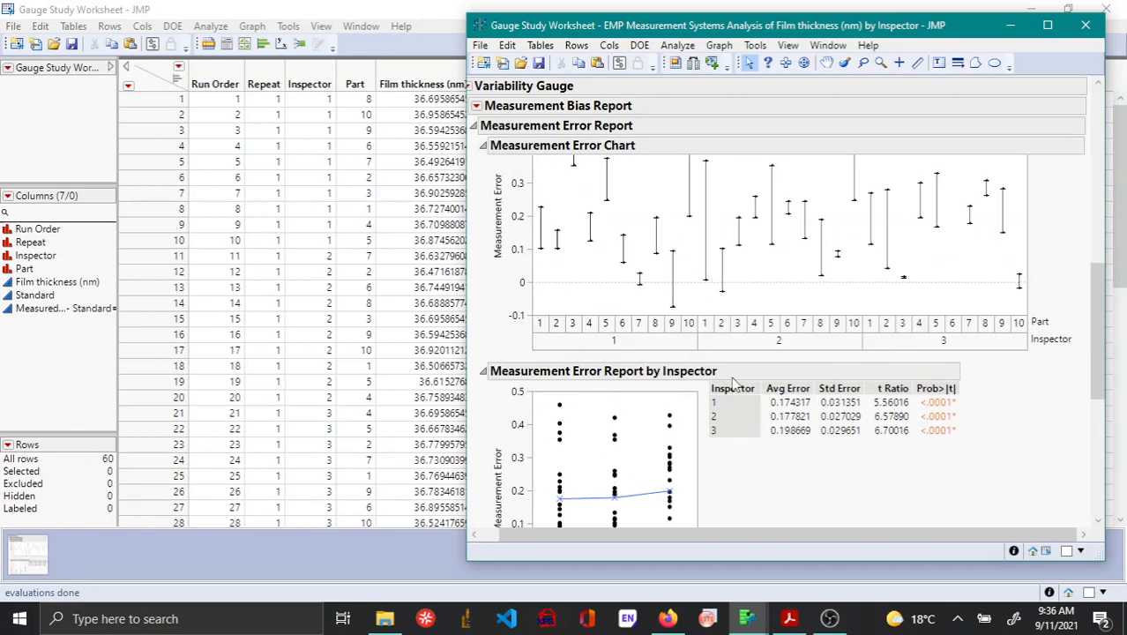
{"action": "scroll", "scroll_direction": "down", "scroll_amount": 3}
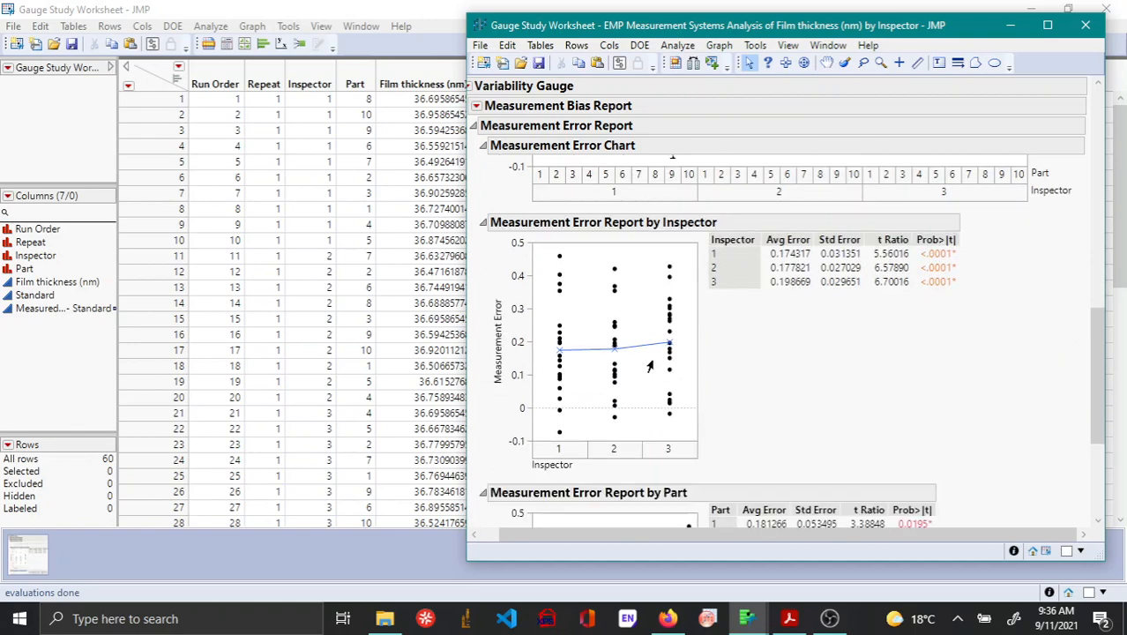
{"action": "mouse_move", "coordinate": [622, 448]}
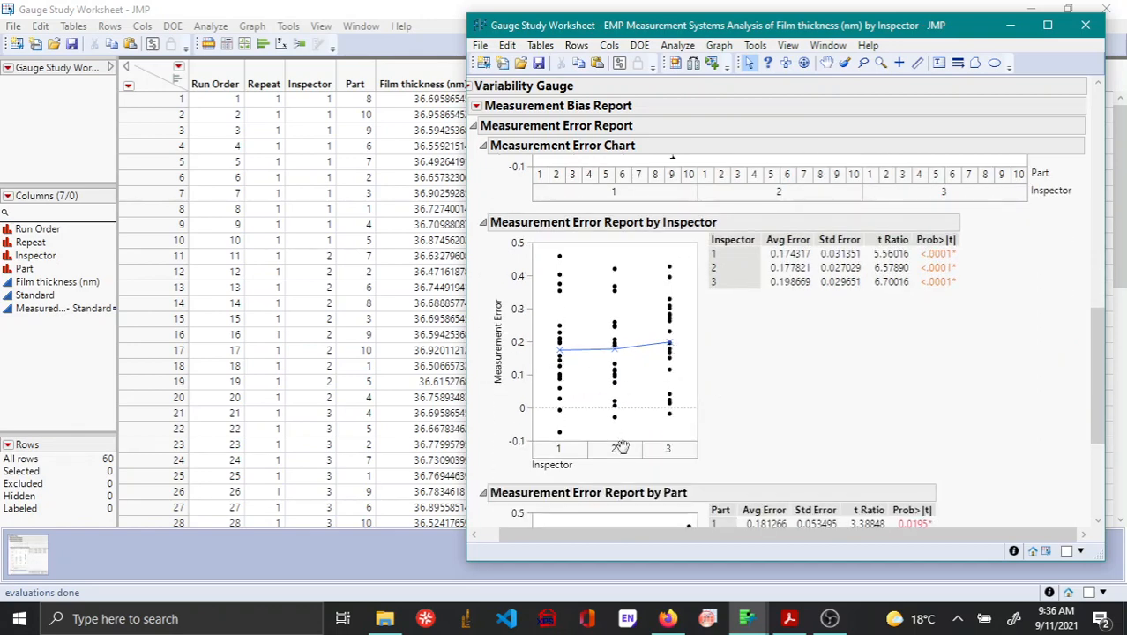
{"action": "mouse_move", "coordinate": [674, 374]}
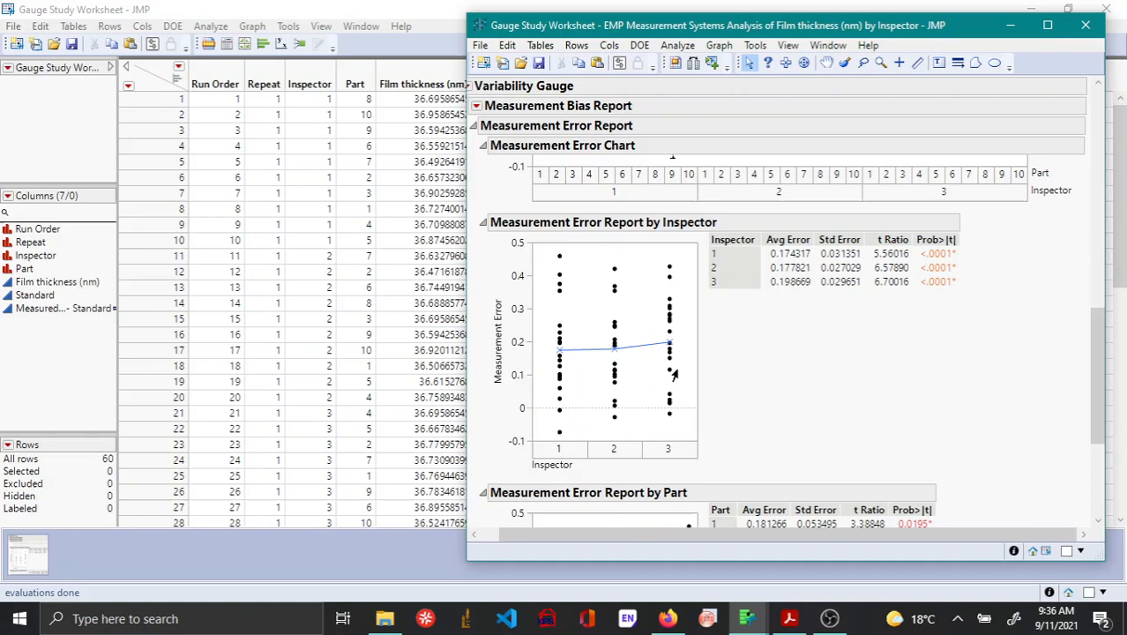
{"action": "mouse_move", "coordinate": [651, 392]}
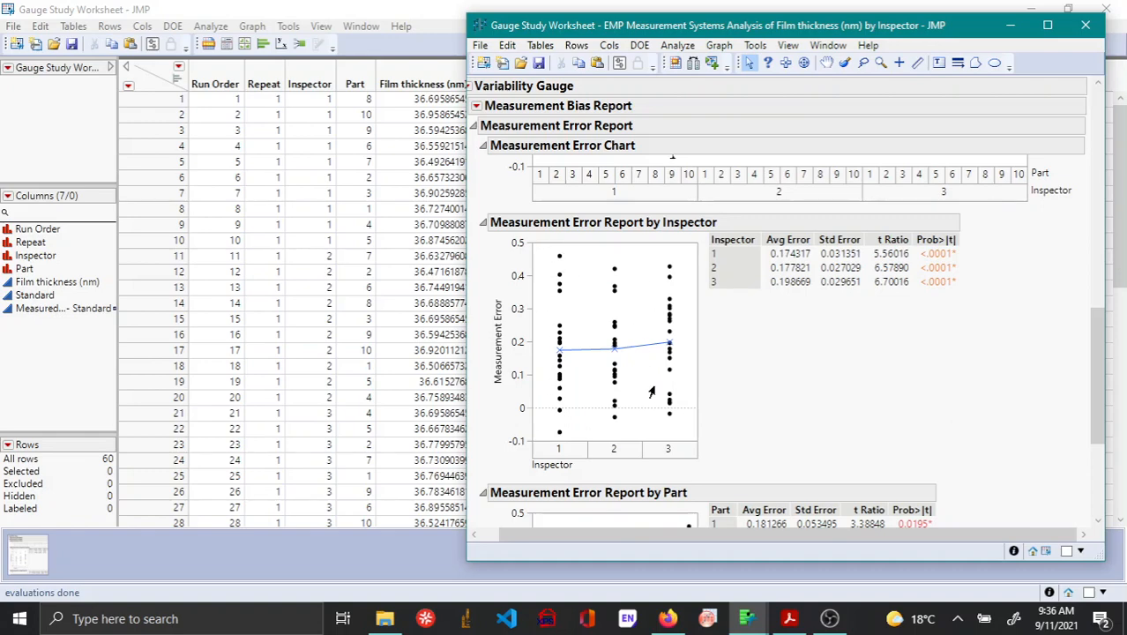
{"action": "left_click", "coordinate": [483, 145]}
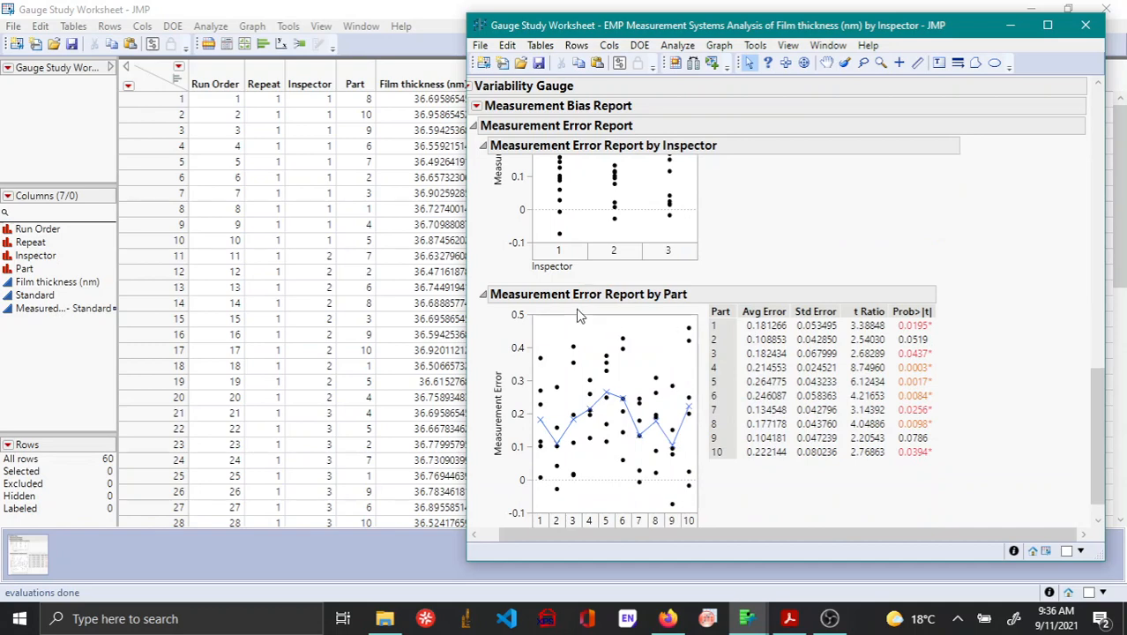
{"action": "mouse_move", "coordinate": [684, 472]}
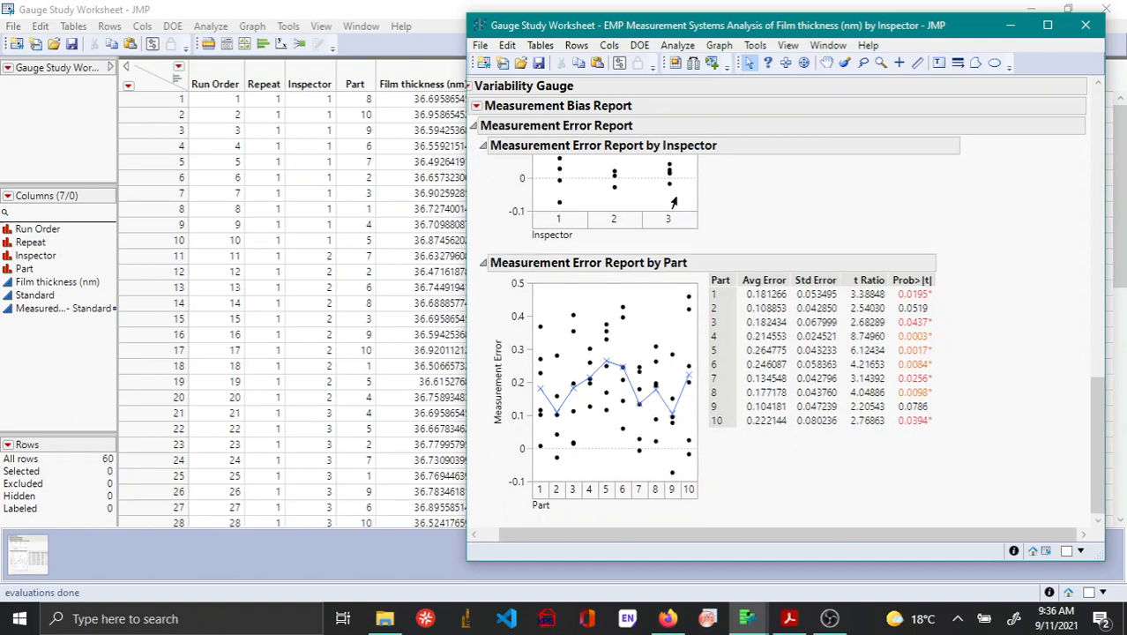
{"action": "mouse_move", "coordinate": [686, 447]}
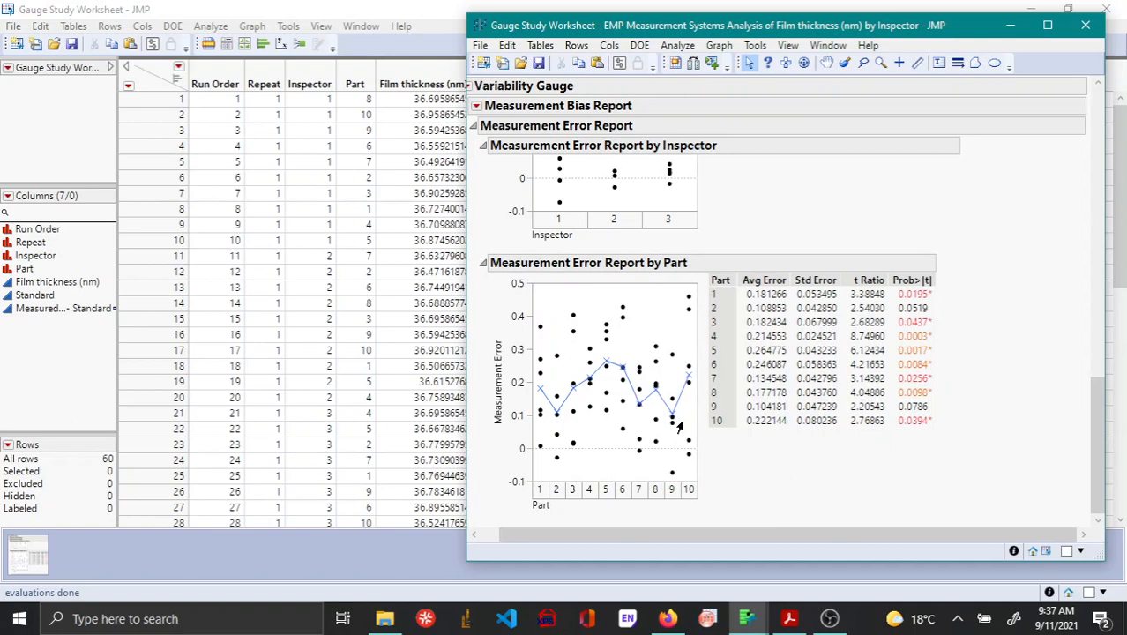
{"action": "mouse_move", "coordinate": [660, 304]}
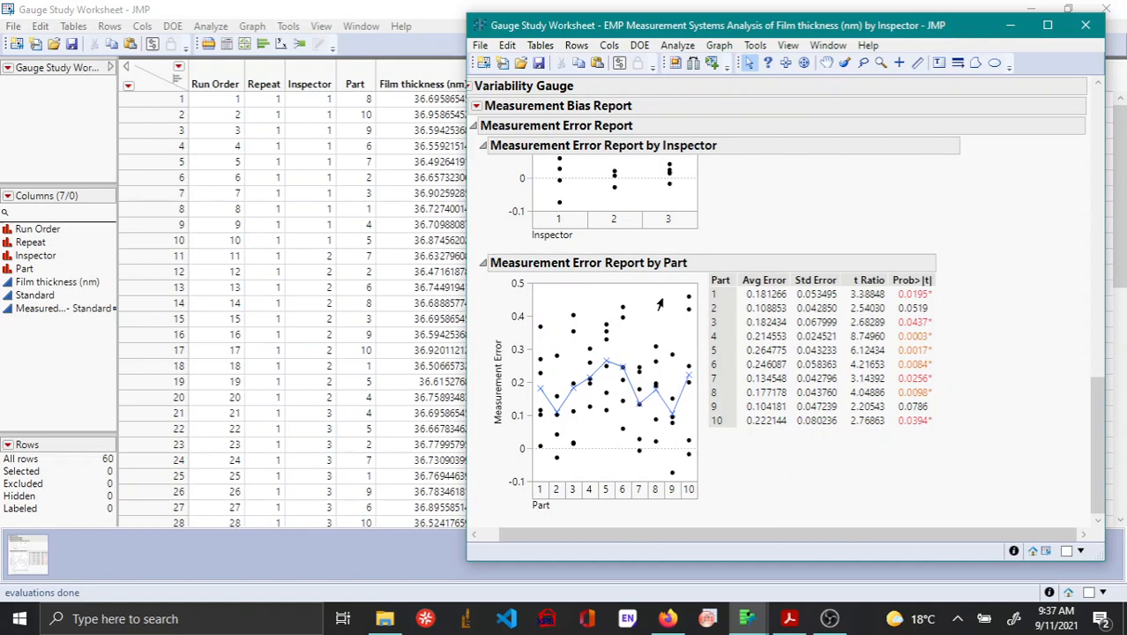